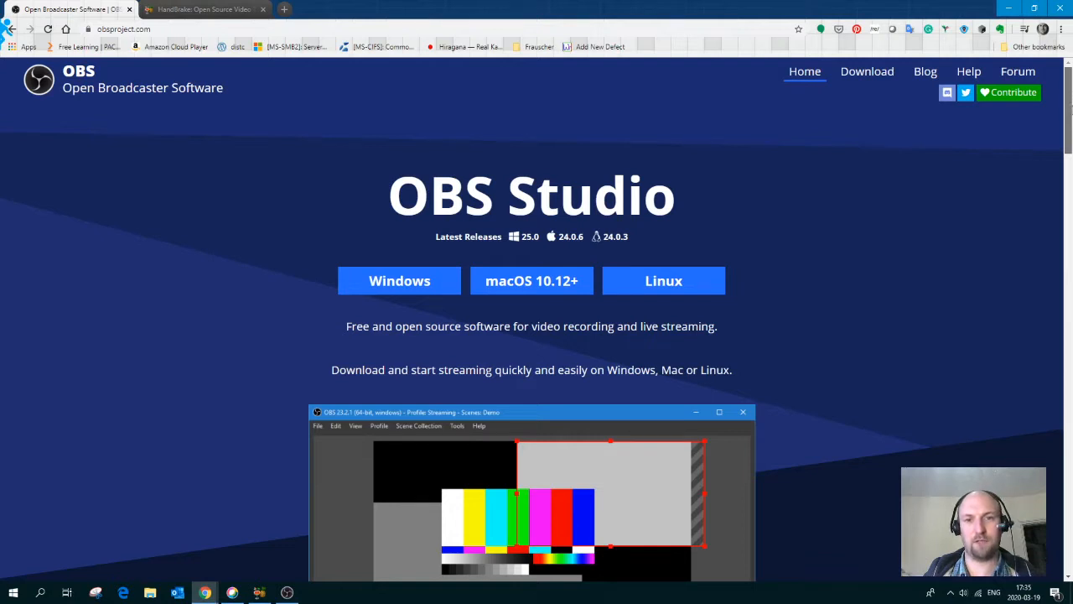
- Scroll through the Chrome page, then switch to the OBS Studio window with the Scenes & Sources collection
scroll("down", 3)
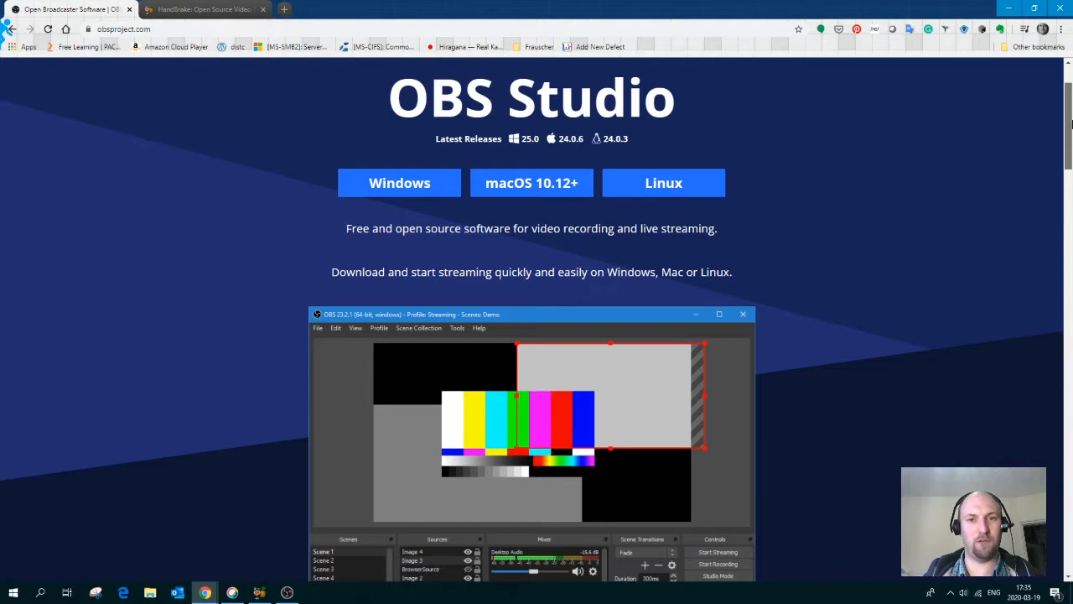
scroll("down", 3)
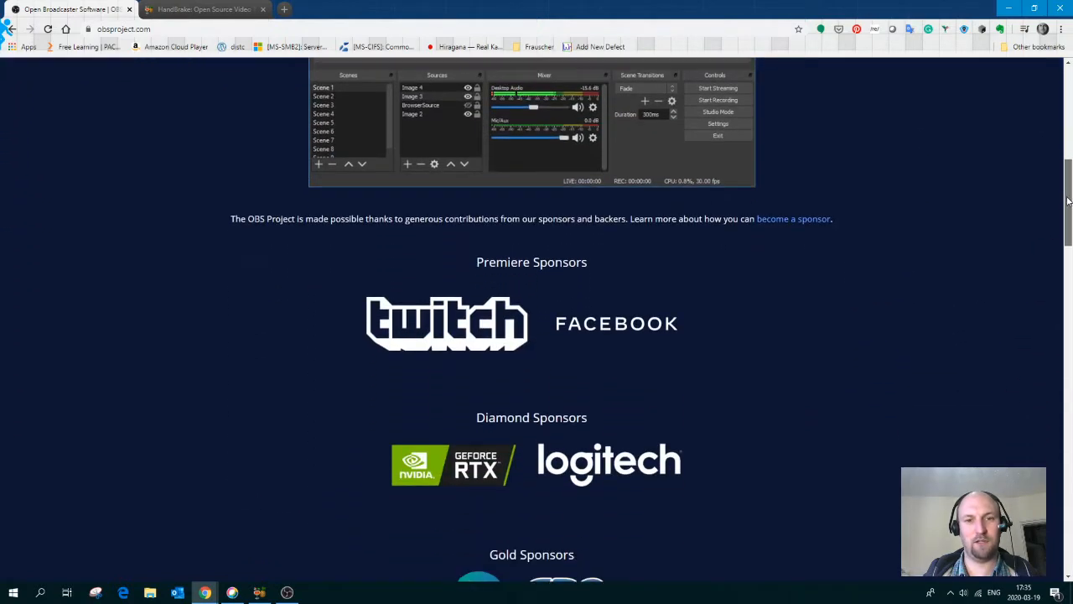
scroll("down", 3)
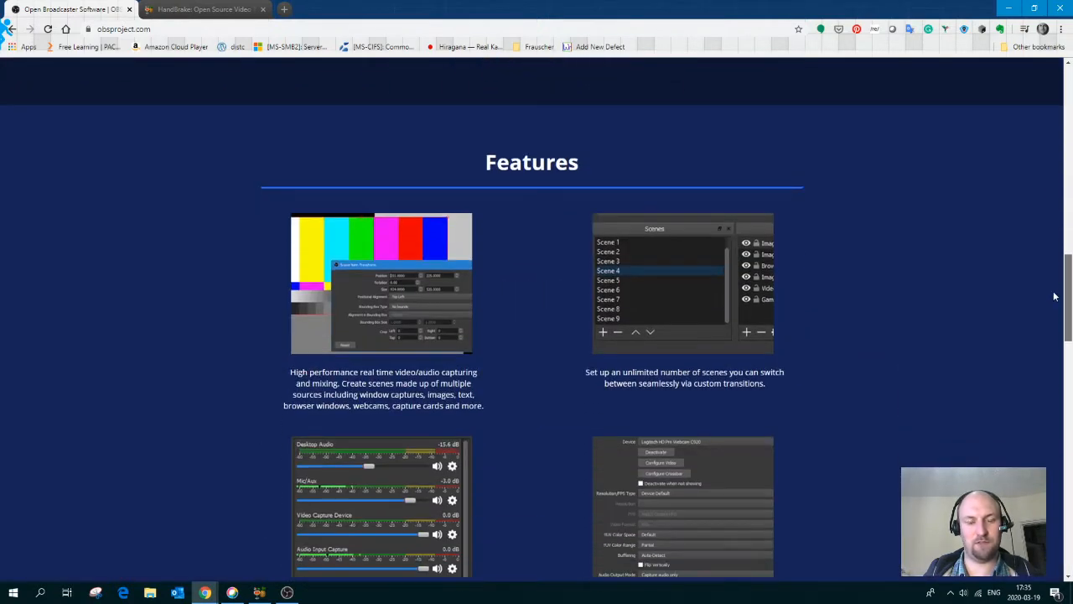
scroll("down", 3)
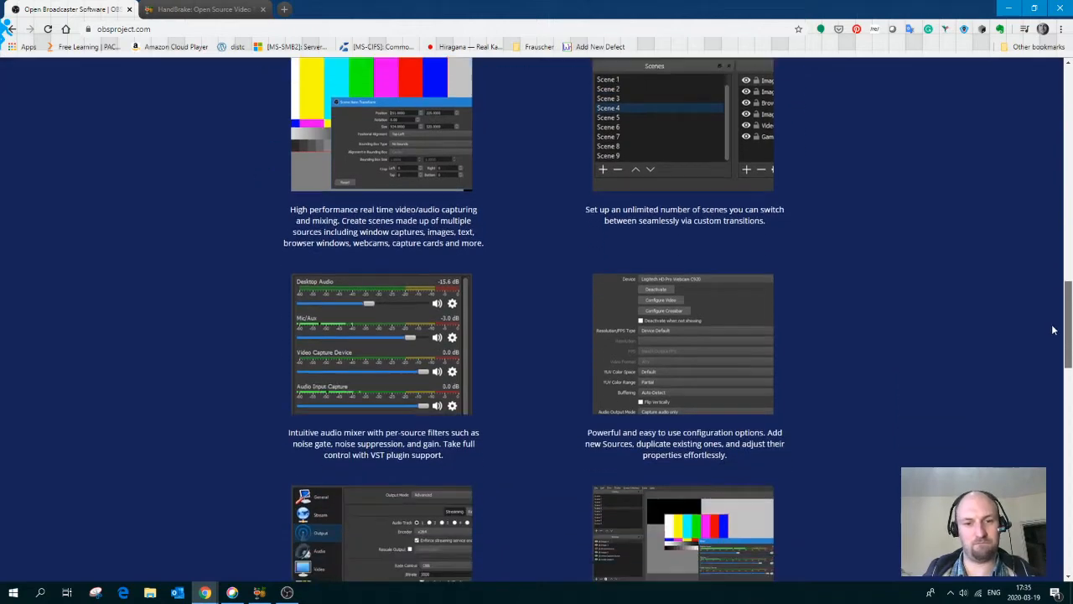
scroll("down", 3)
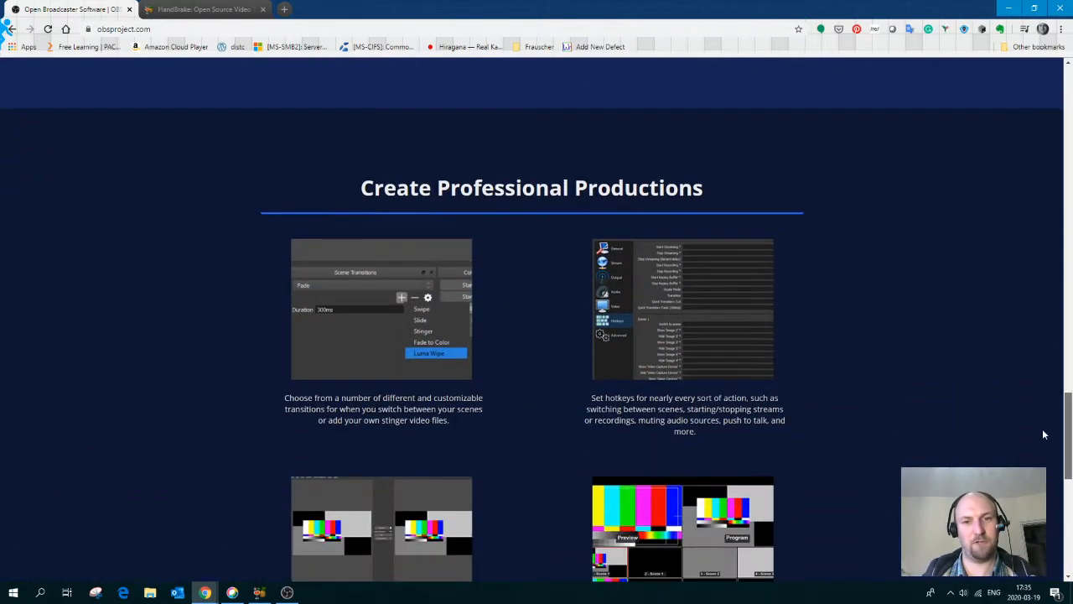
scroll("down", 3)
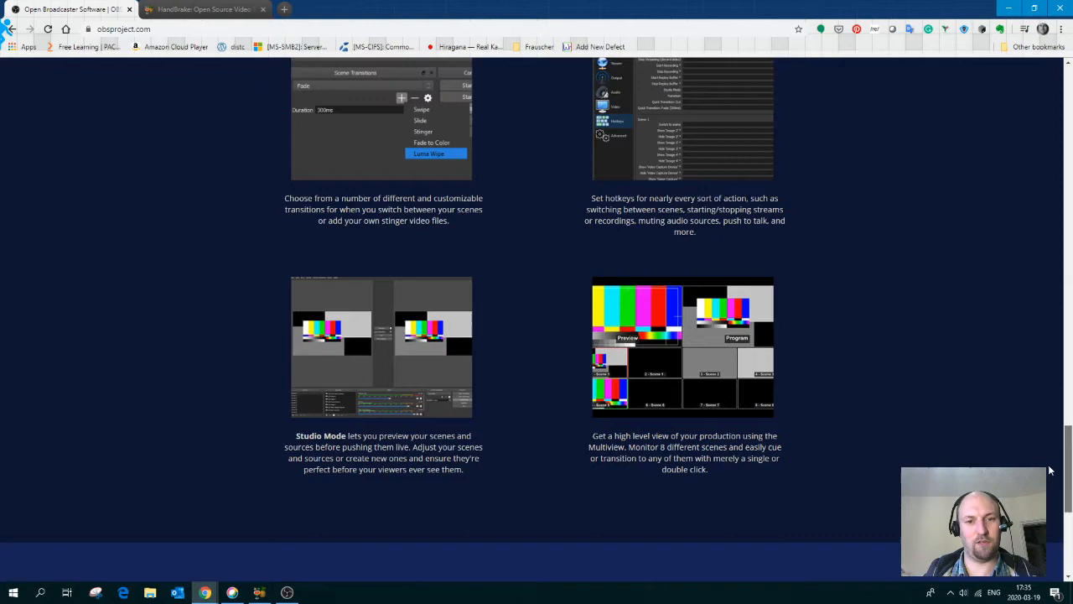
scroll("down", 3)
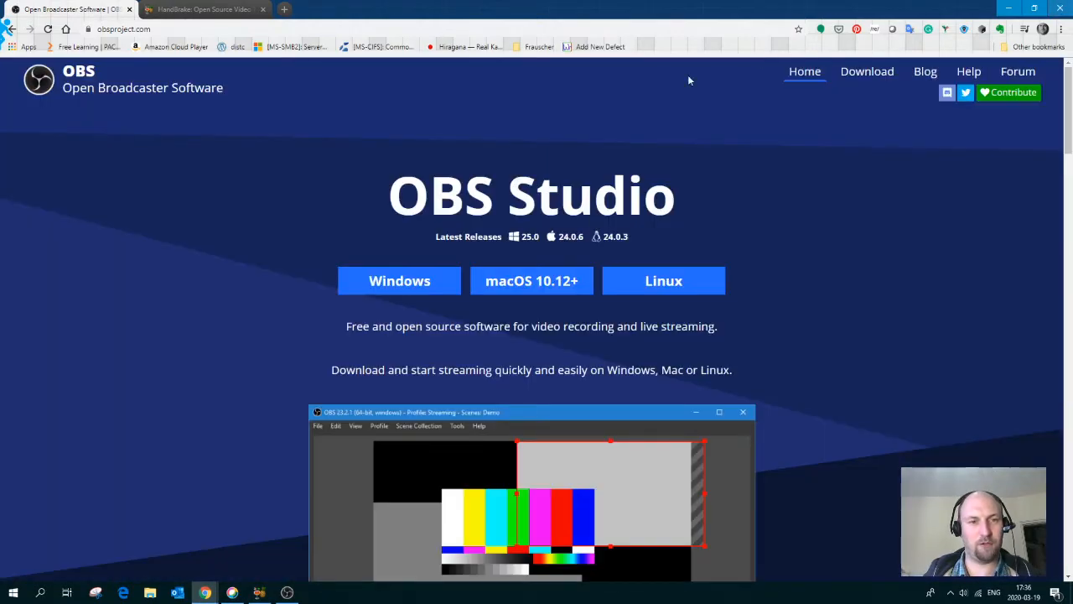
mouse_move(305, 138)
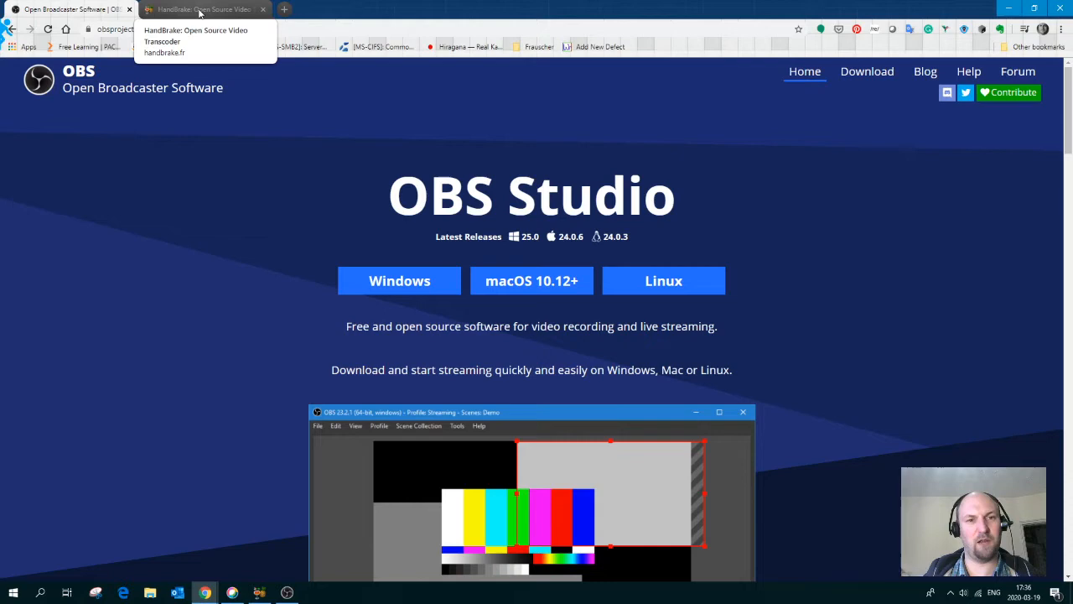
left_click(201, 10)
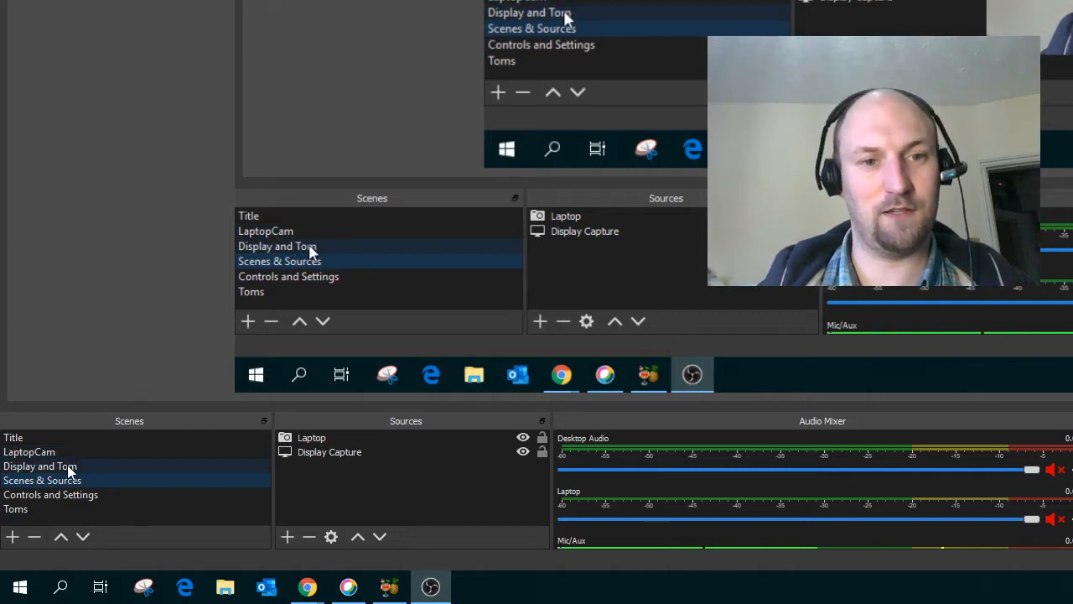
left_click(265, 232)
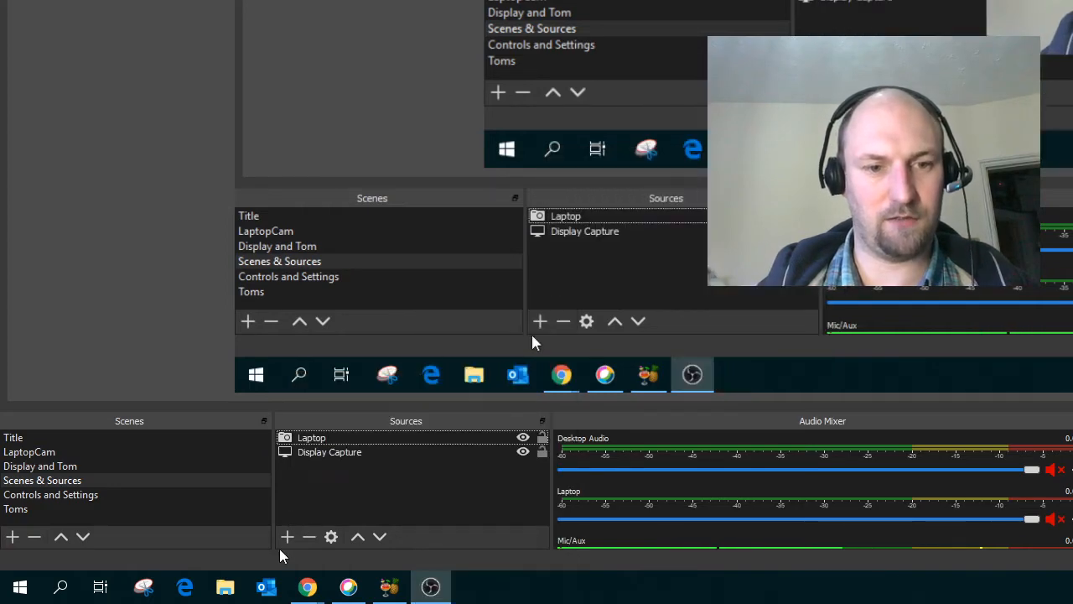
left_click(287, 537)
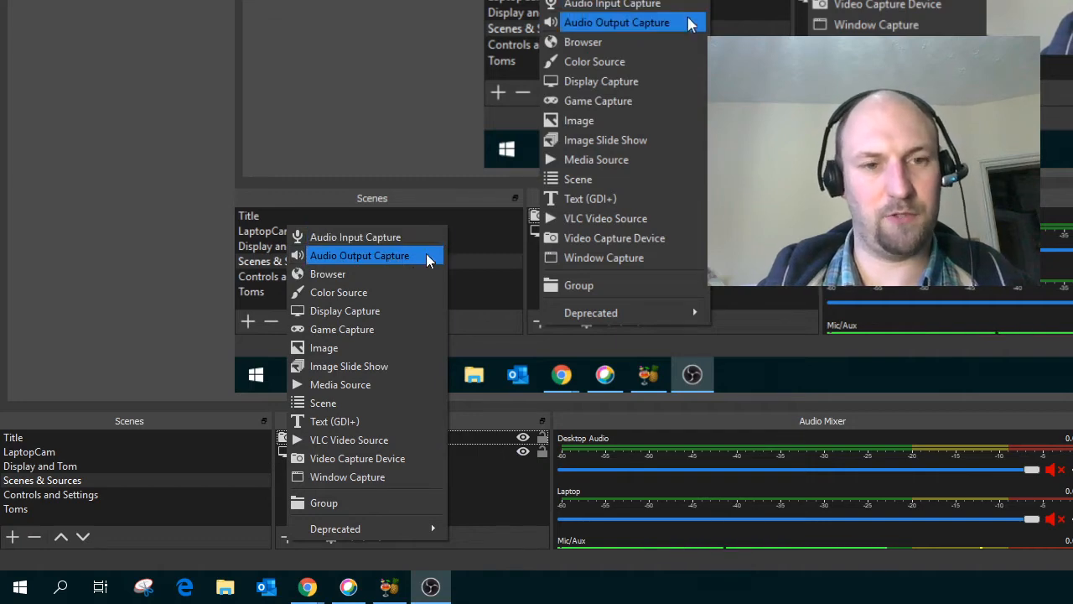
mouse_move(422, 269)
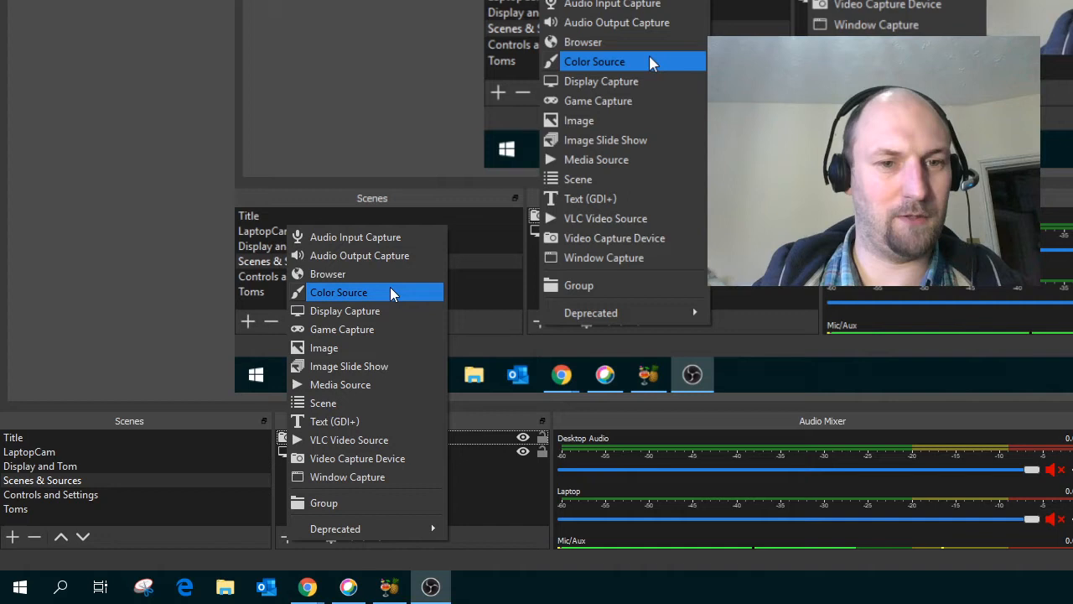
mouse_move(822, 570)
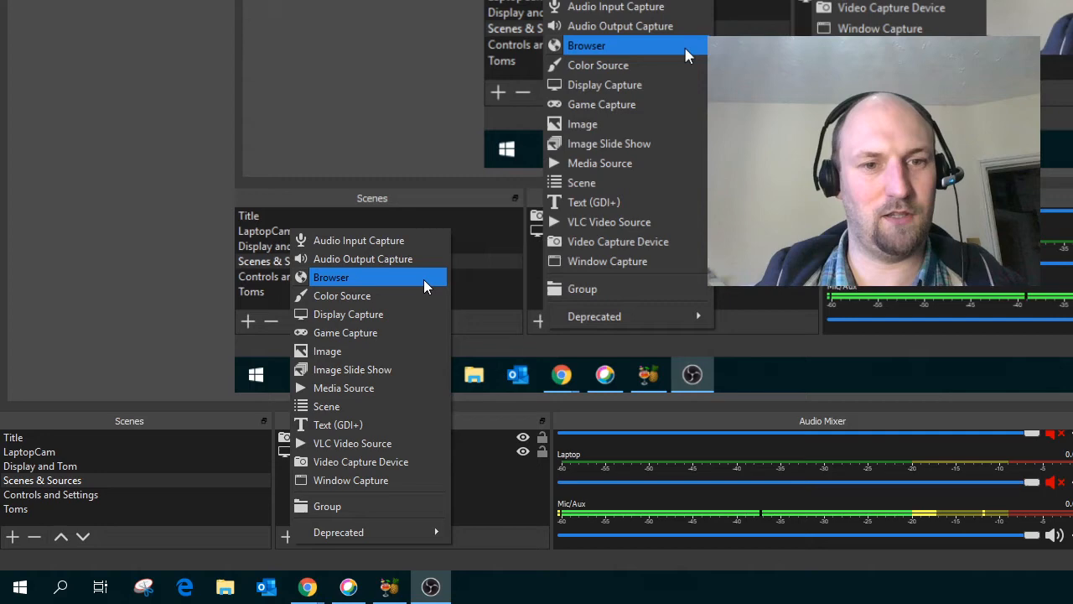
mouse_move(399, 295)
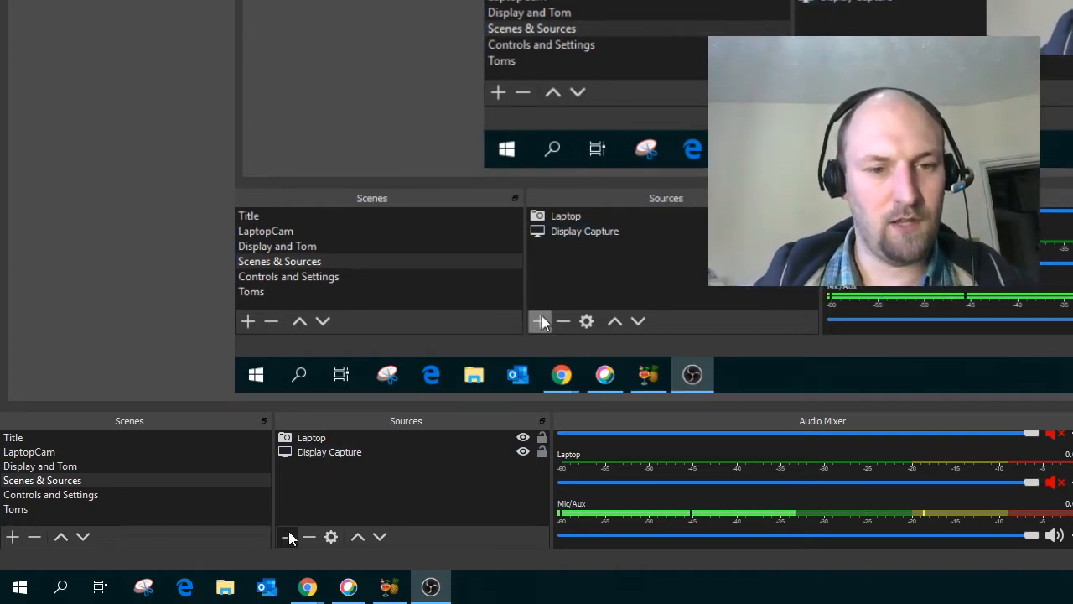
- Reopen the addable source types list from the Sources + button
left_click(286, 537)
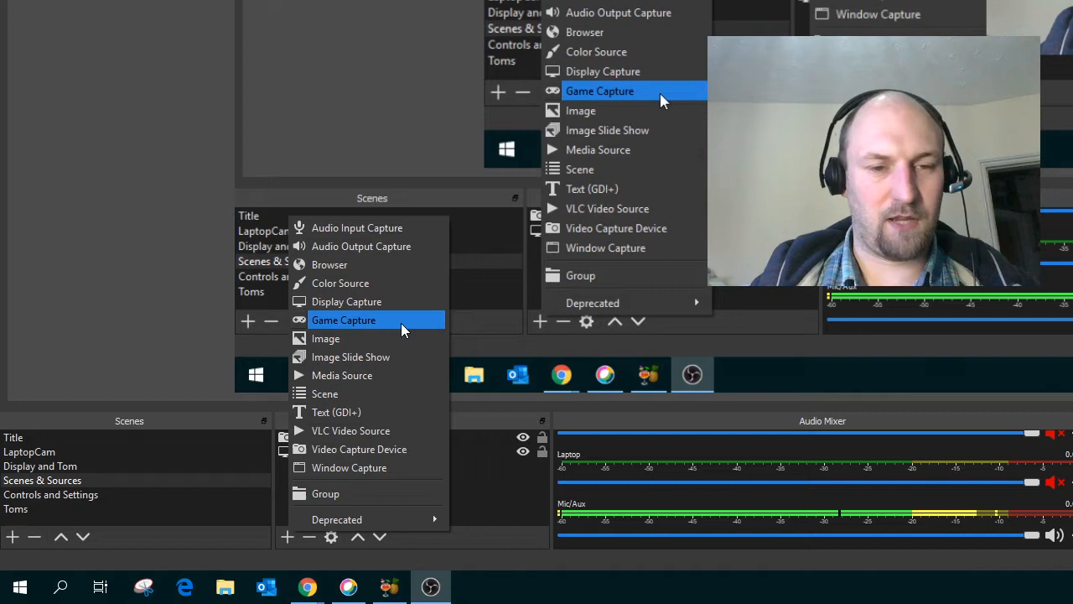
mouse_move(423, 344)
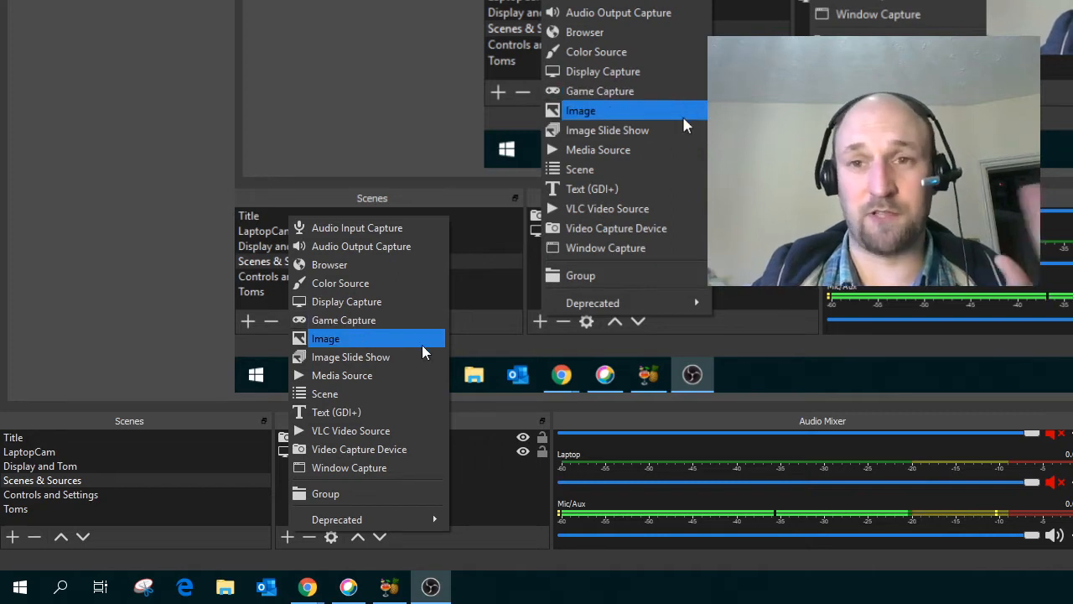
mouse_move(411, 392)
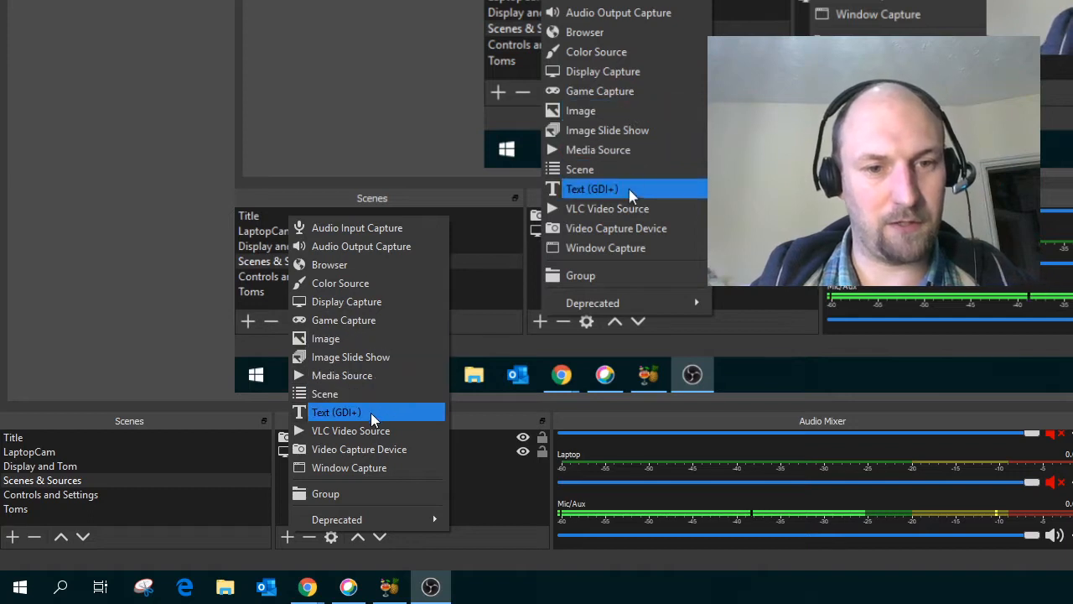
mouse_move(403, 356)
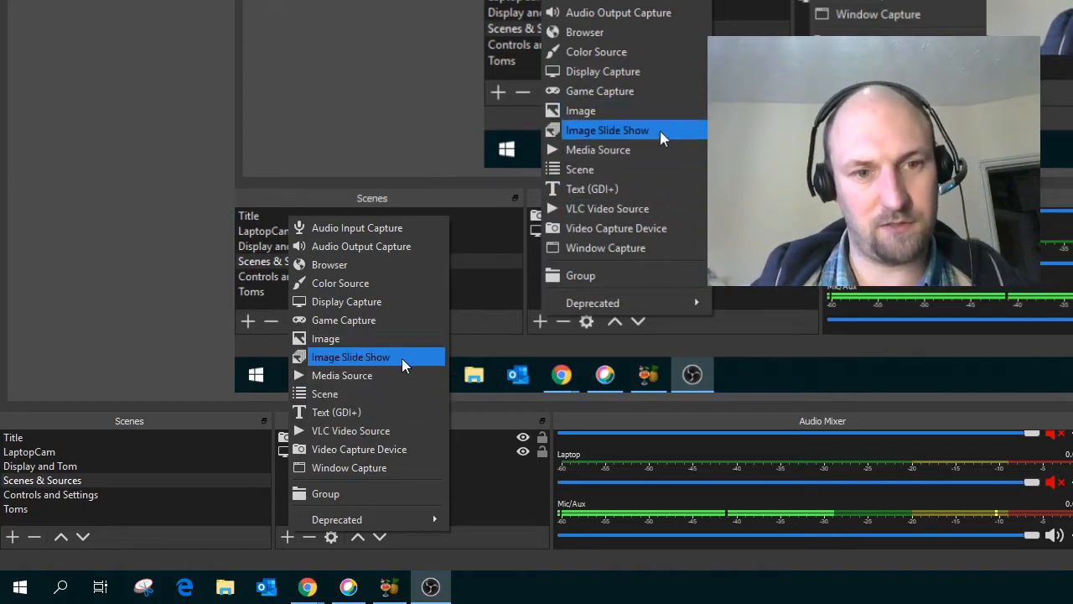
mouse_move(403, 412)
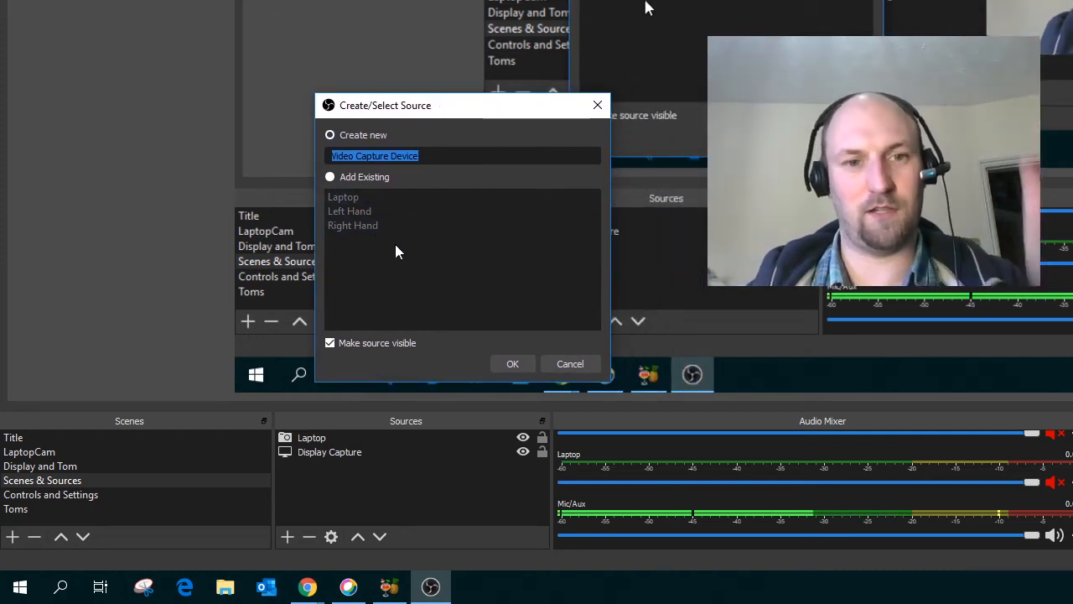
mouse_move(460, 310)
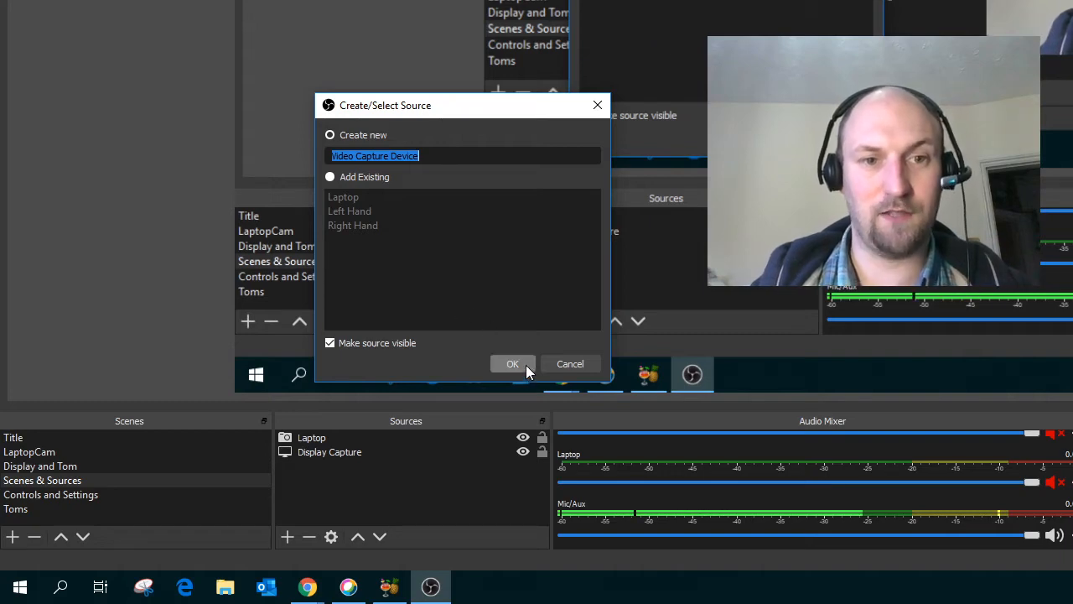
left_click(513, 362)
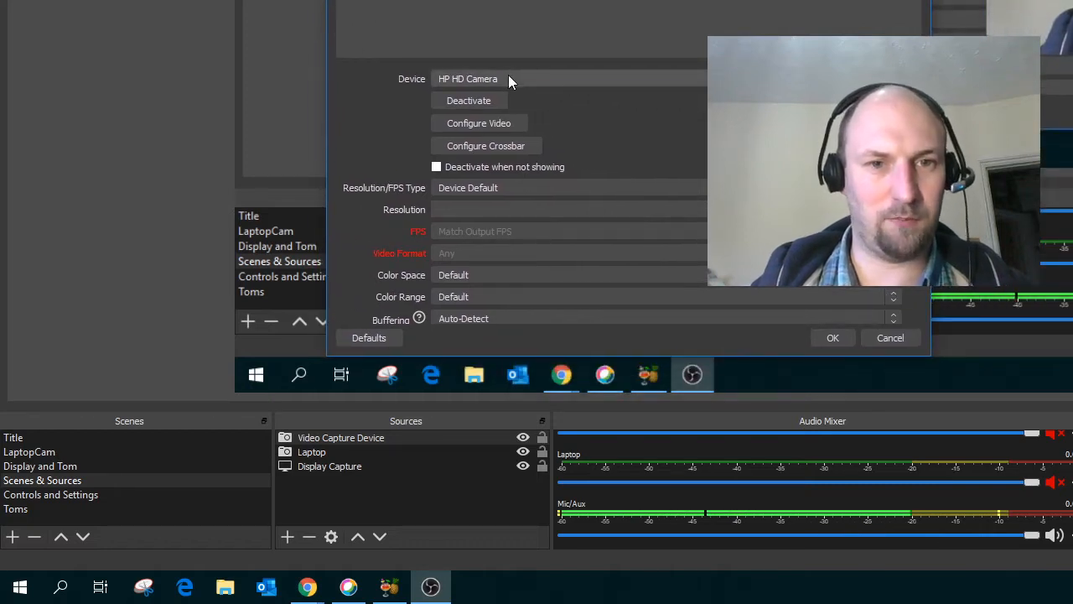
left_click(468, 79)
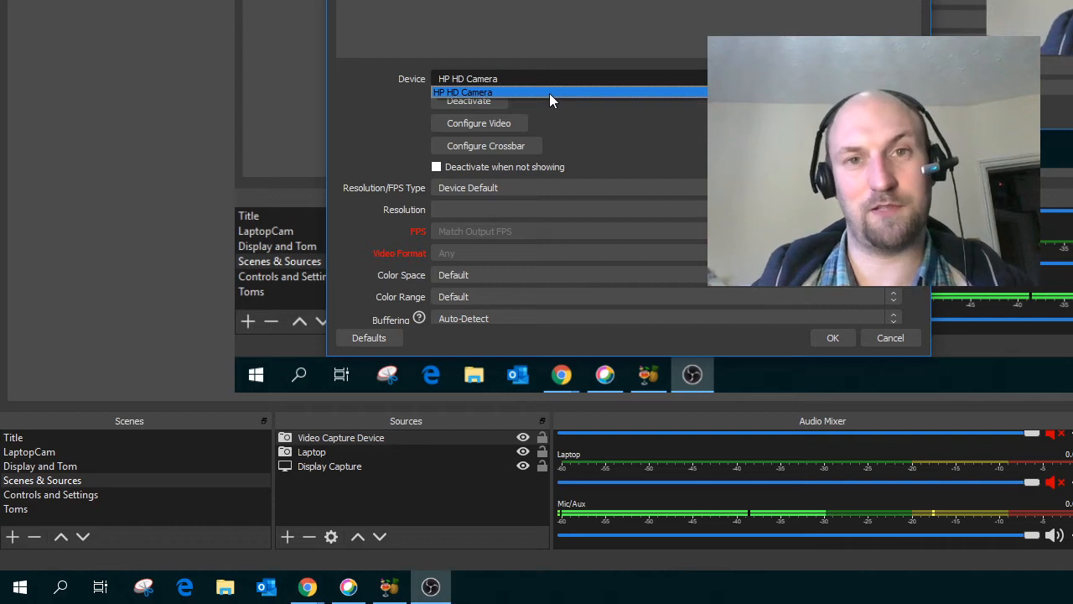
left_click(463, 92)
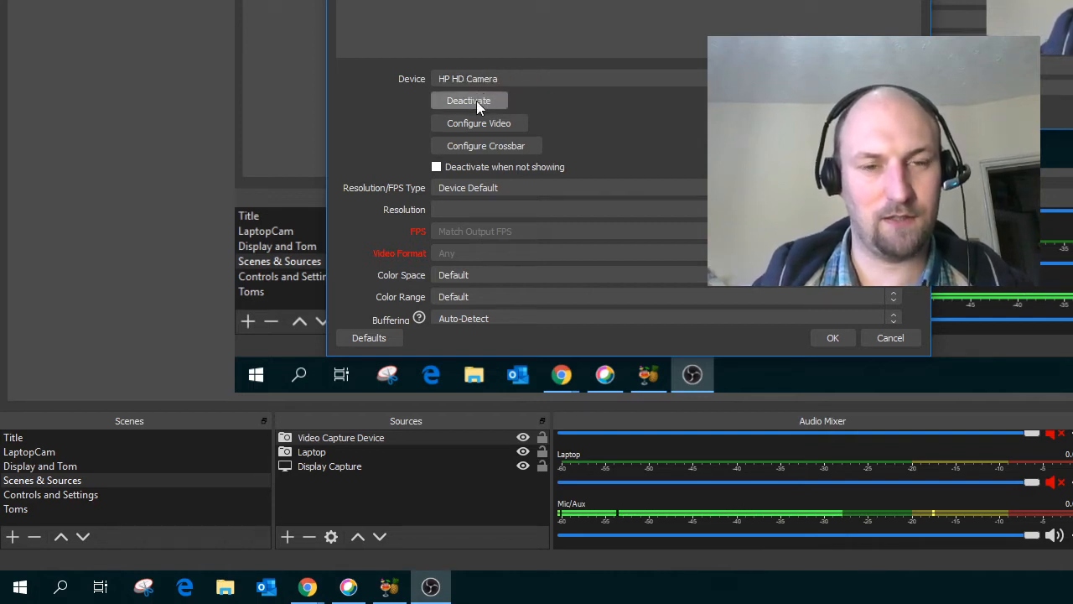
mouse_move(552, 225)
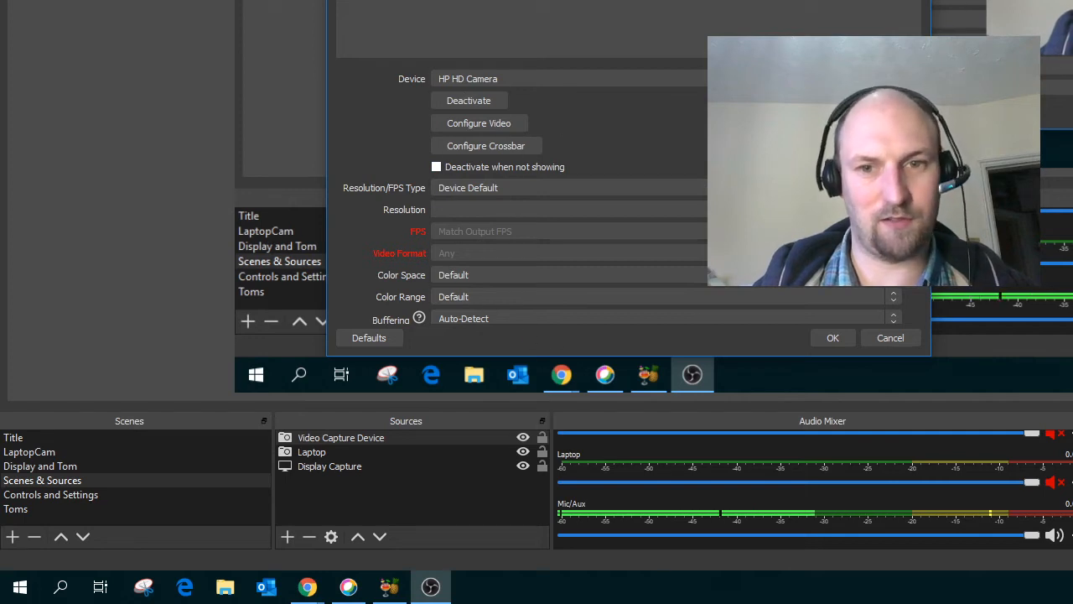
scroll("down", 3)
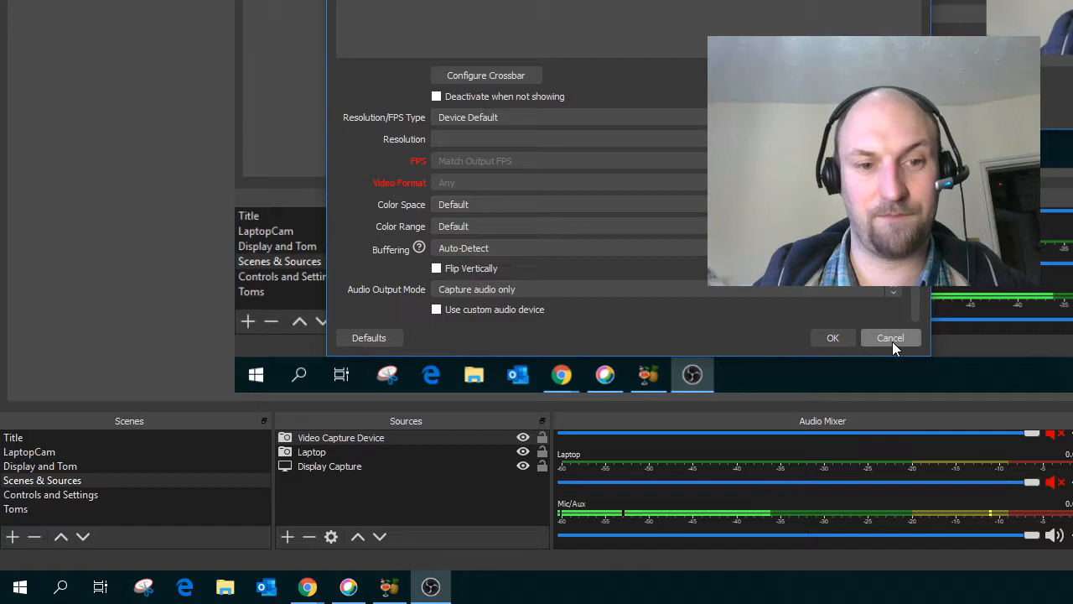
left_click(889, 337)
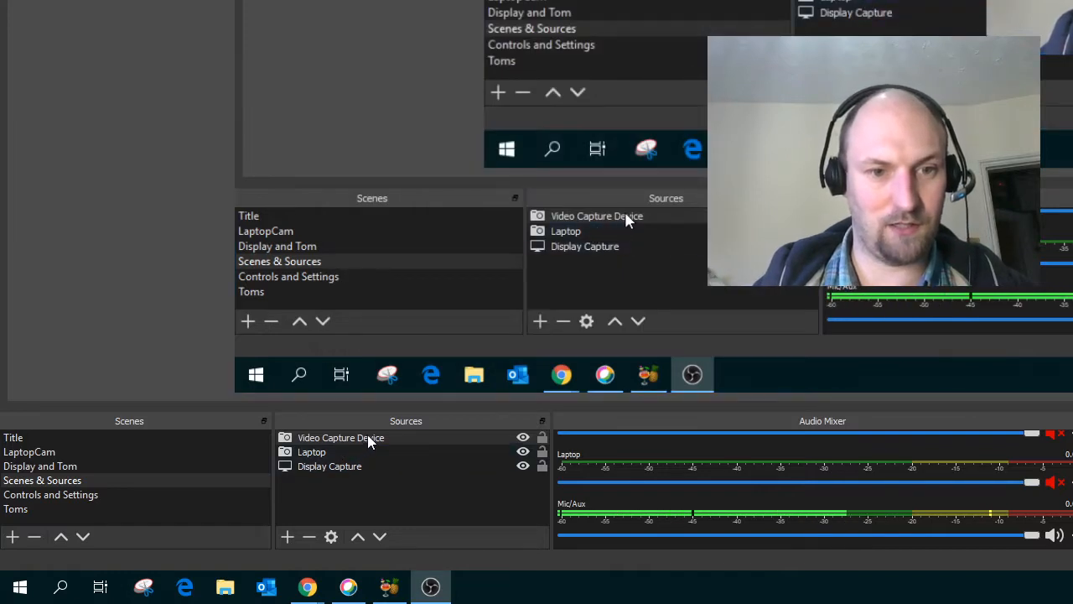
- Remove the Video Capture Device source, keeping Laptop and Display Capture in the scene
left_click(312, 451)
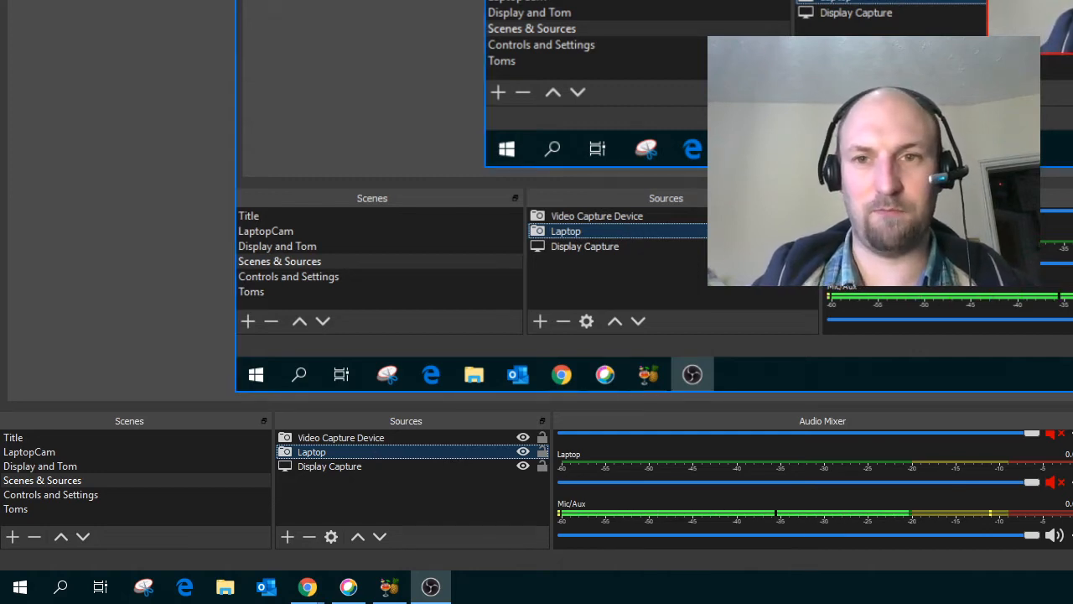
mouse_move(282, 392)
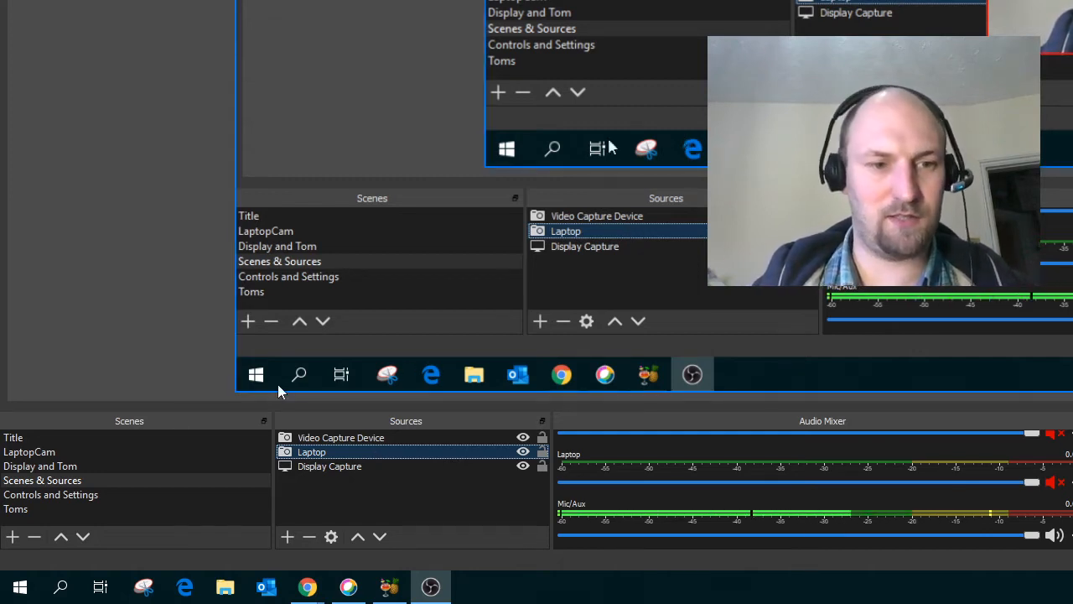
left_click(42, 480)
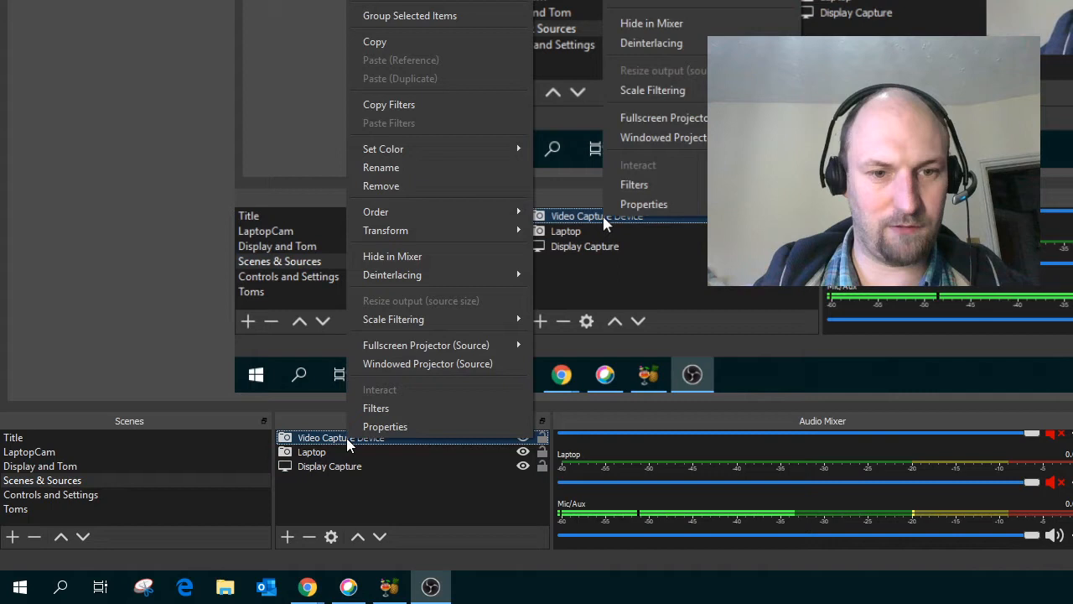
mouse_move(406, 168)
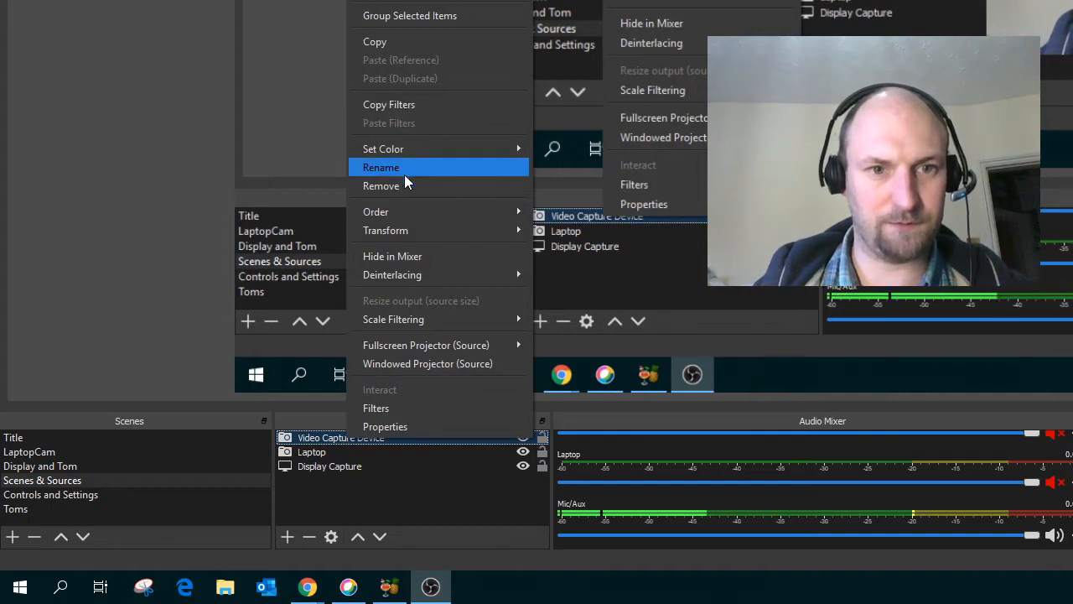
left_click(382, 185)
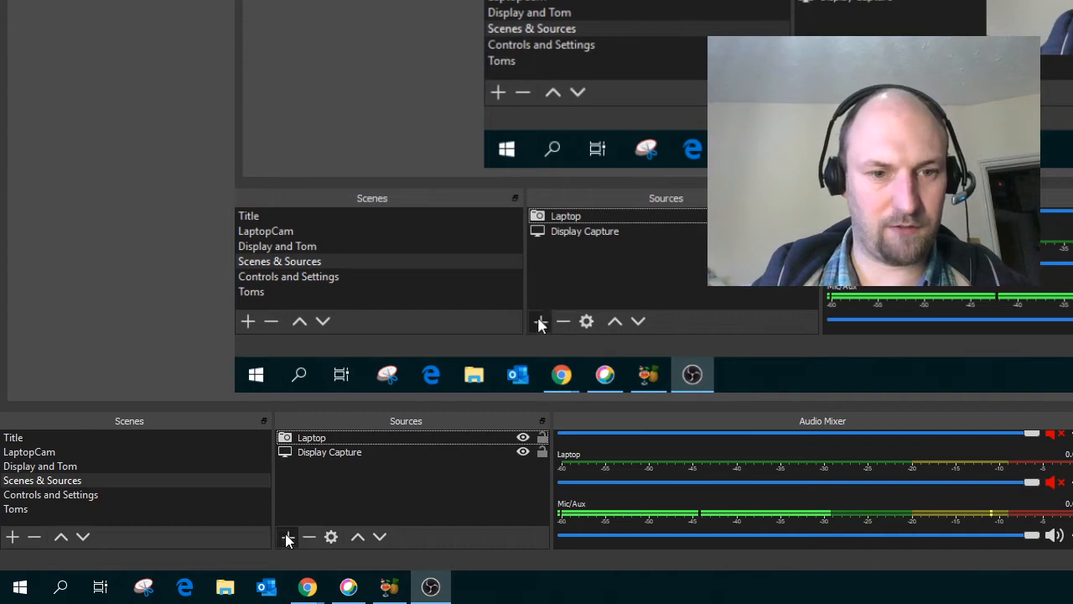
- Add Display Capture 2 of the primary monitor with cursor and toggle its visibility
left_click(286, 537)
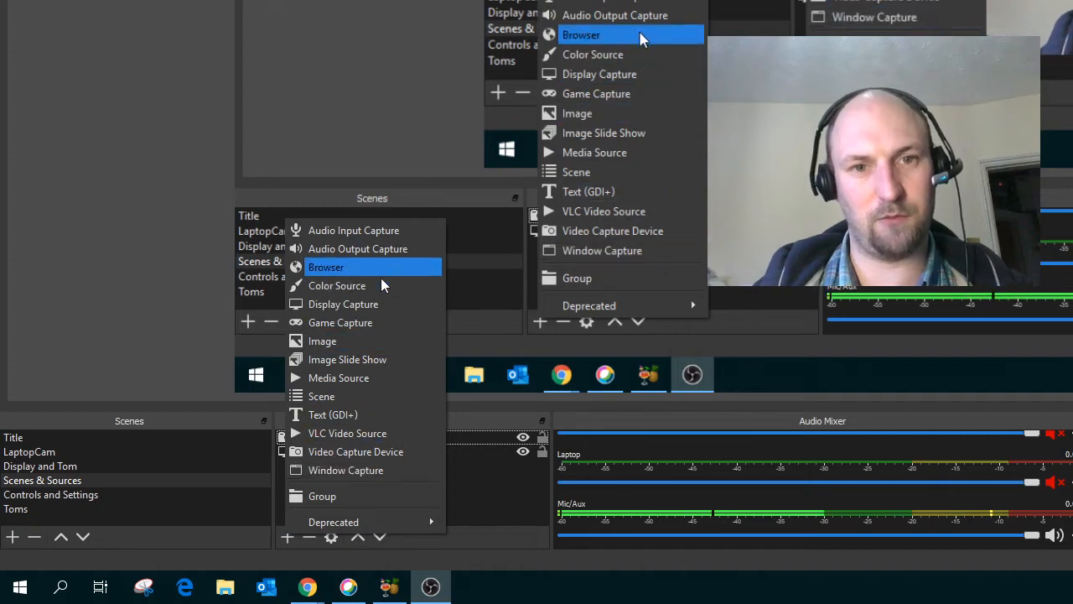
mouse_move(343, 304)
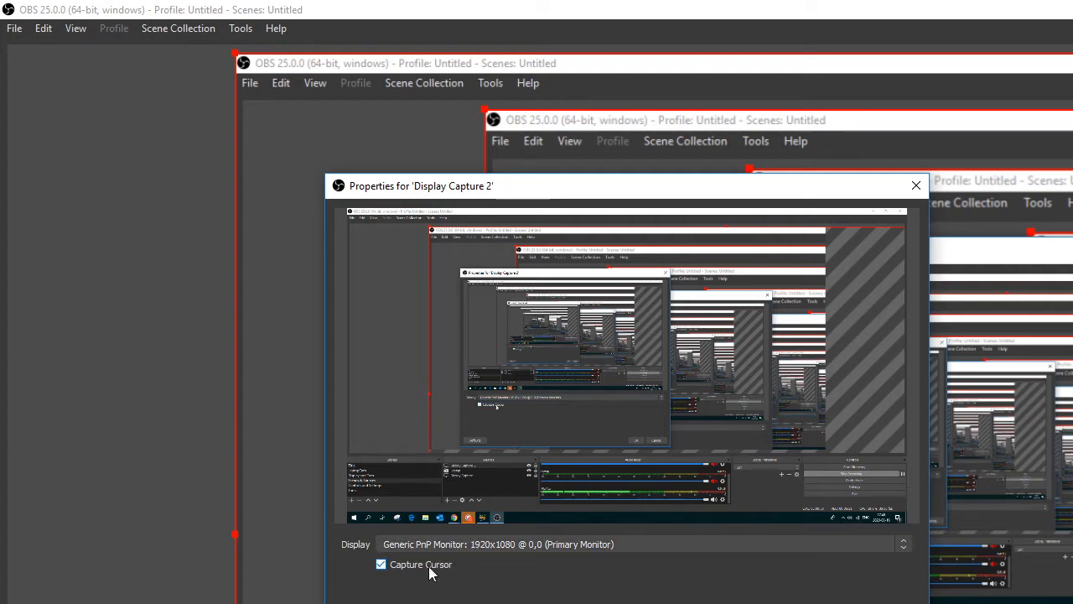
left_click(380, 563)
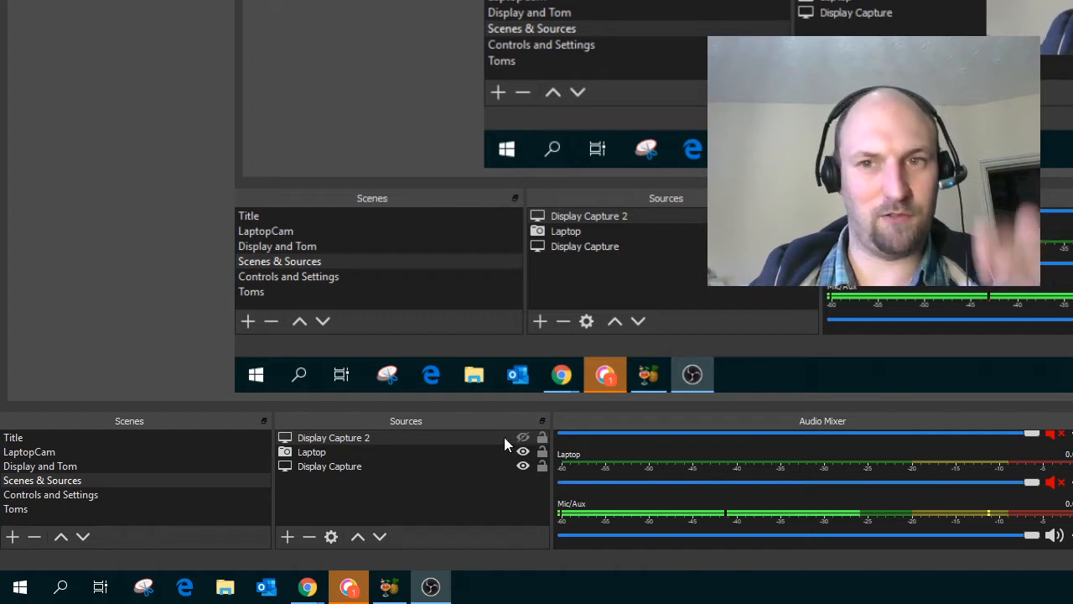
left_click(332, 436)
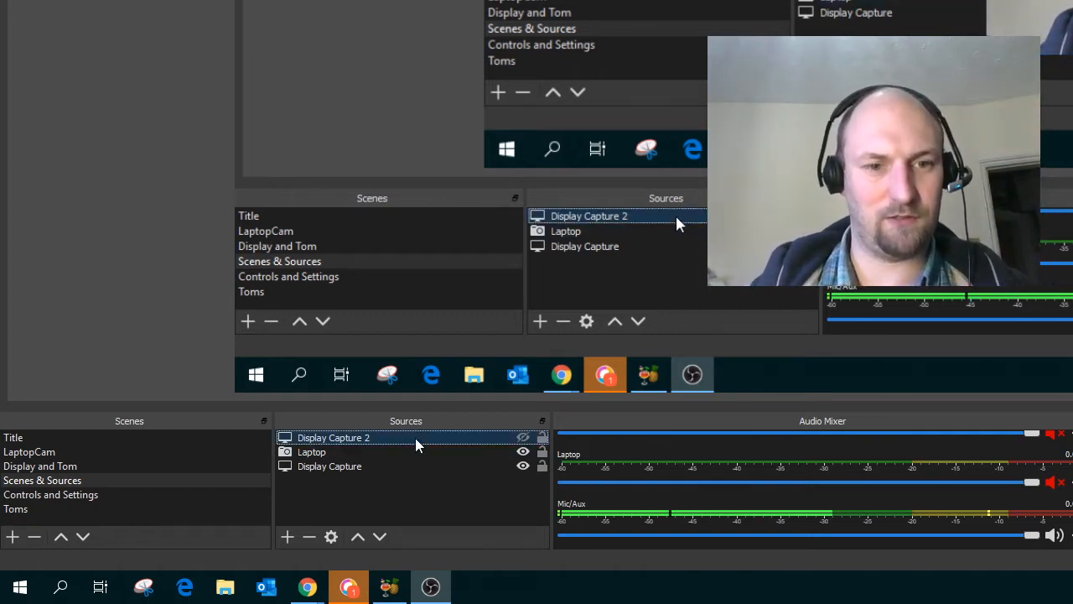
- Move Display Capture 2 to the bottom of the sources and bring up its Remove option
left_click(379, 537)
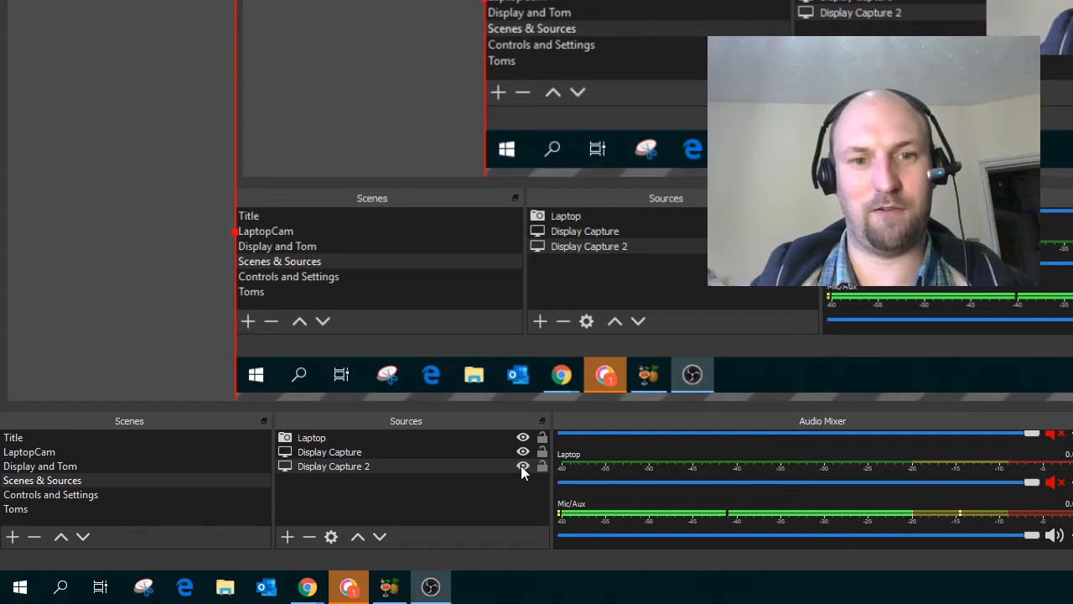
left_click(329, 451)
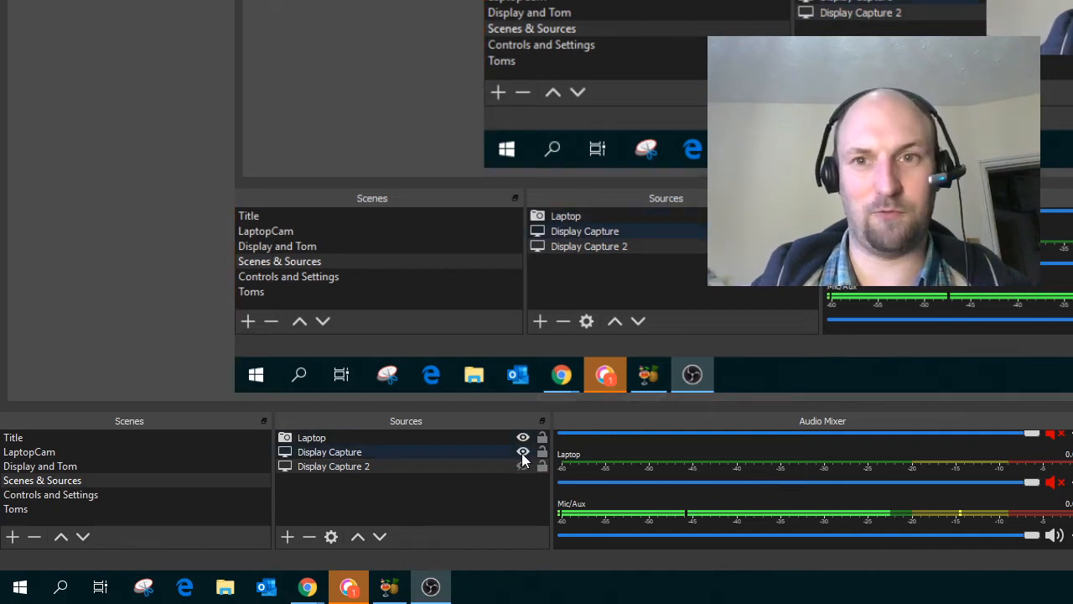
right_click(332, 466)
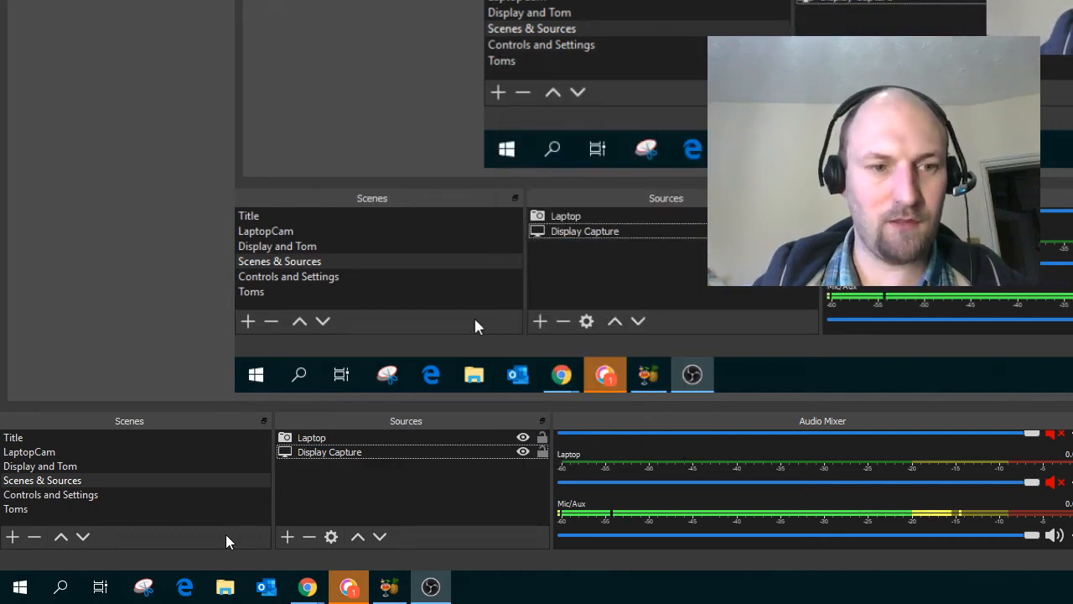
left_click(42, 480)
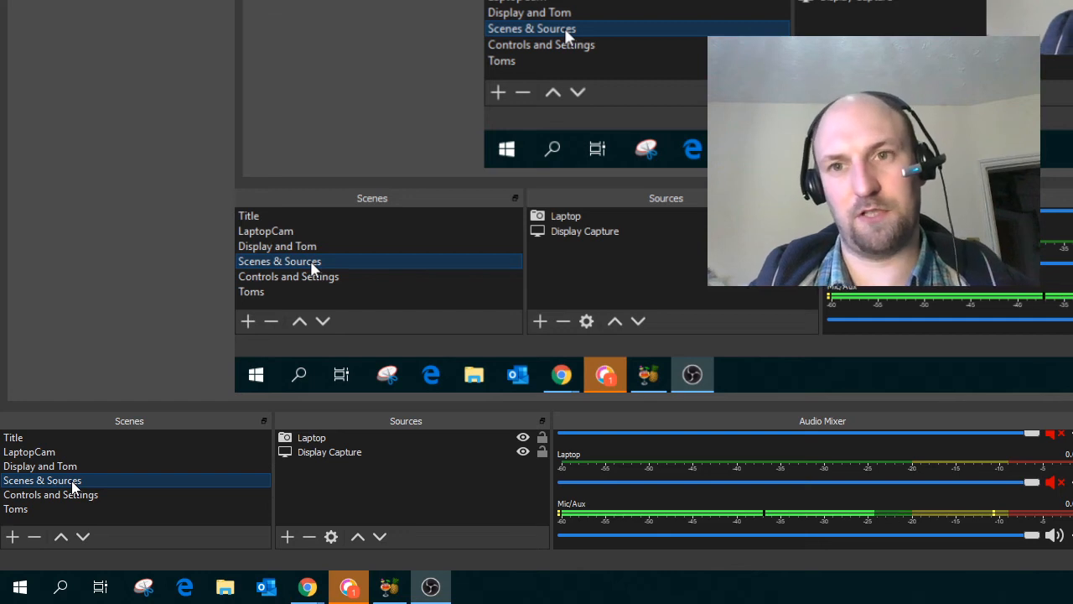
right_click(43, 480)
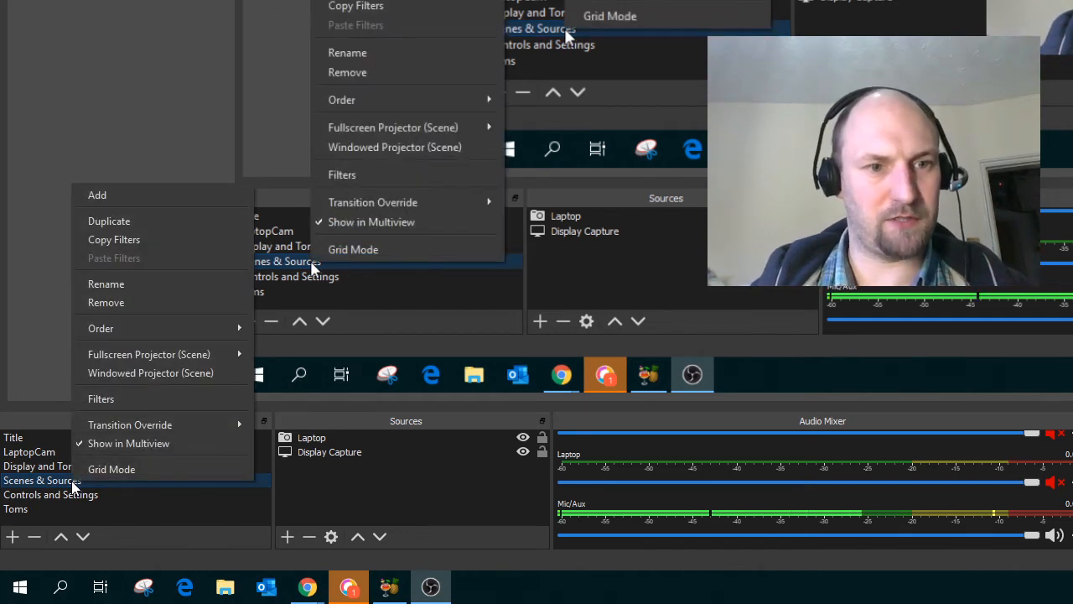
left_click(456, 470)
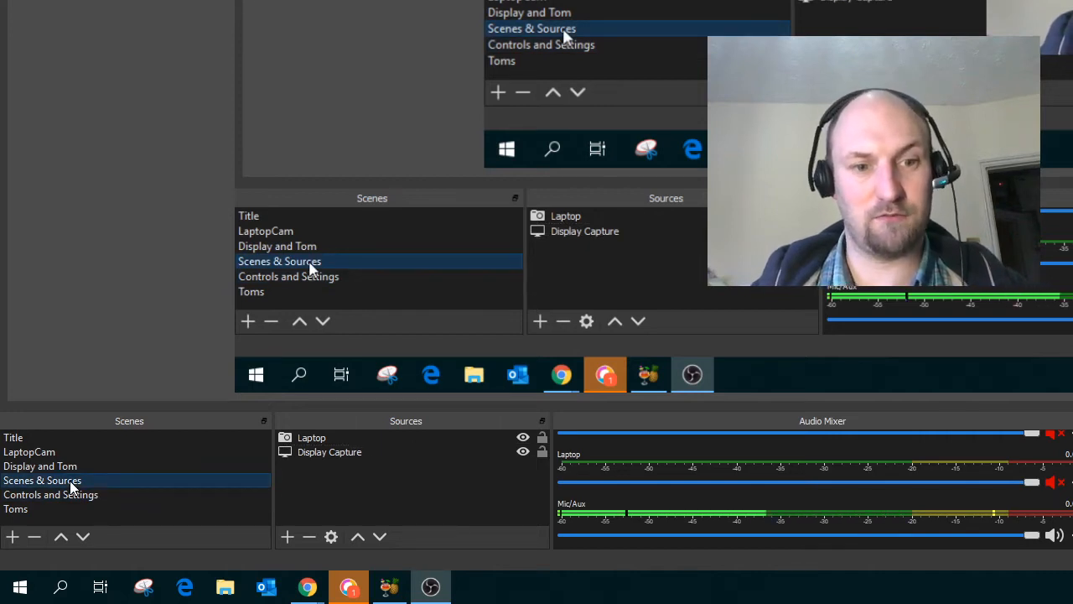
left_click(265, 232)
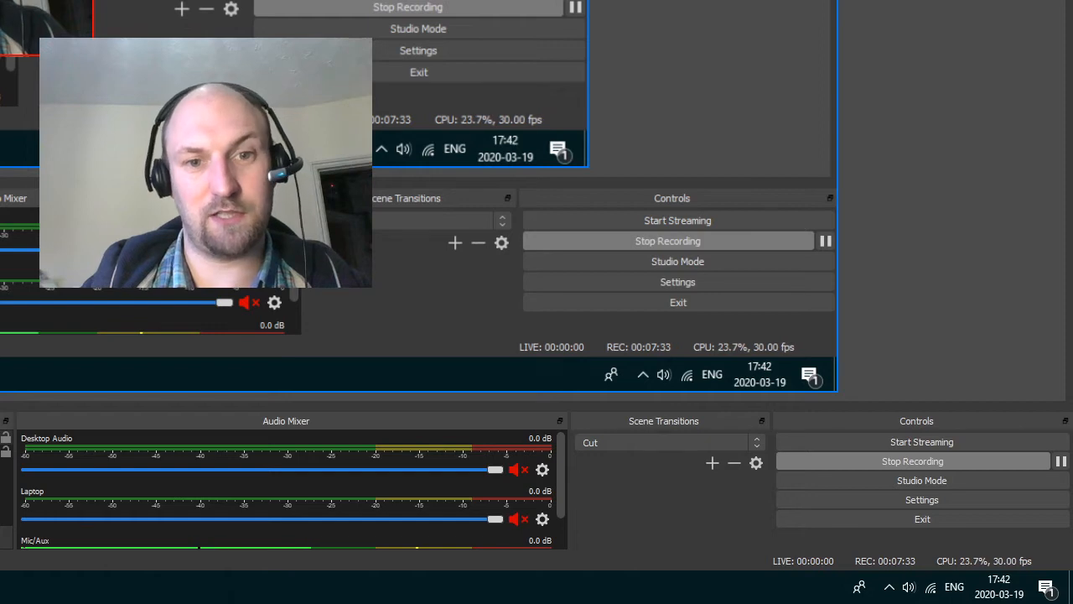
mouse_move(569, 475)
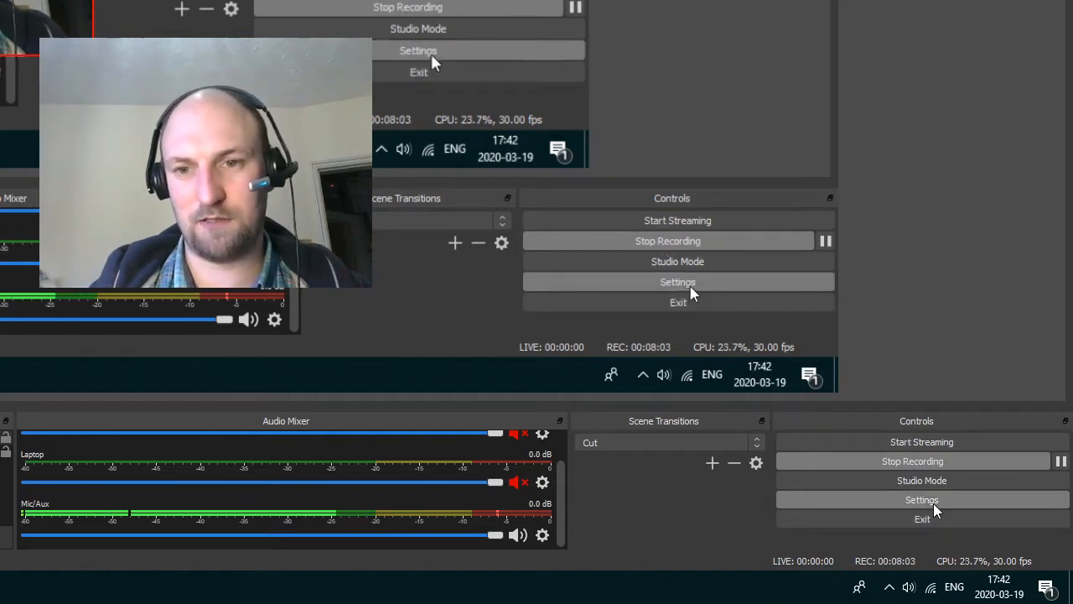
left_click(922, 500)
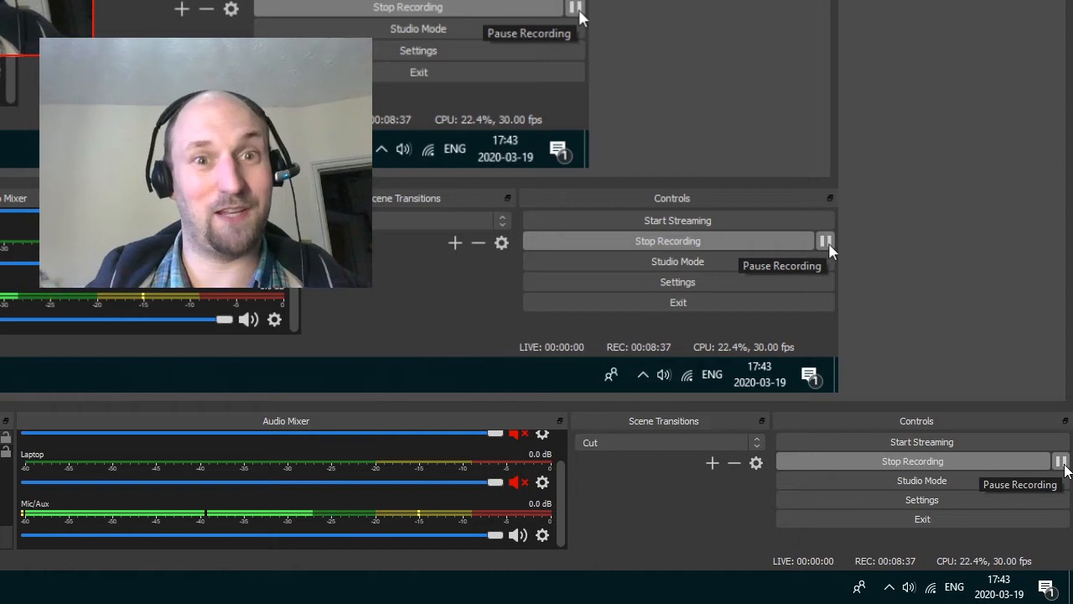
left_click(826, 242)
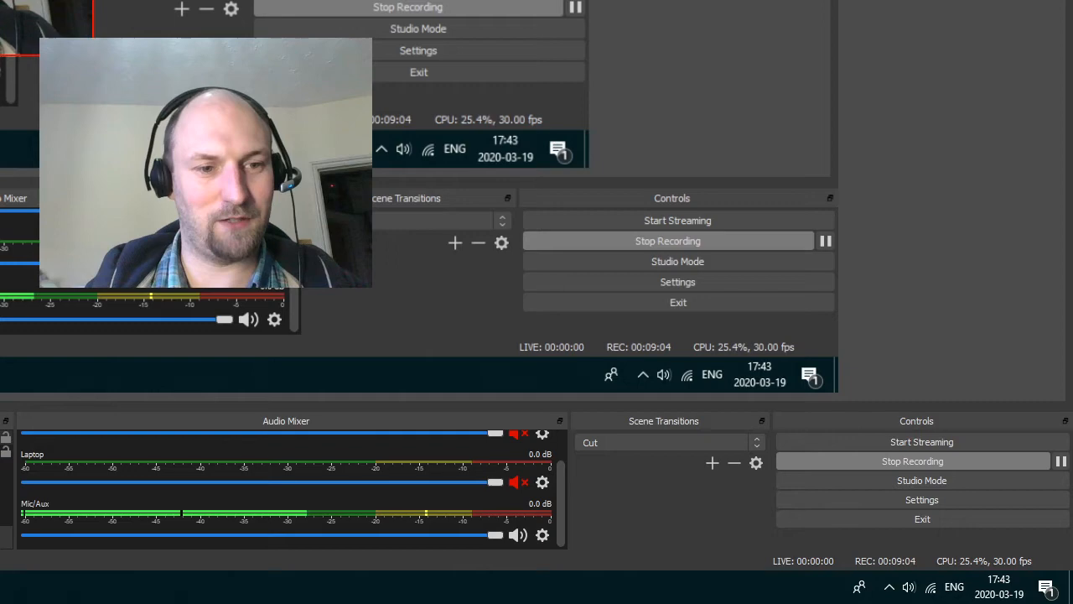
left_click(258, 593)
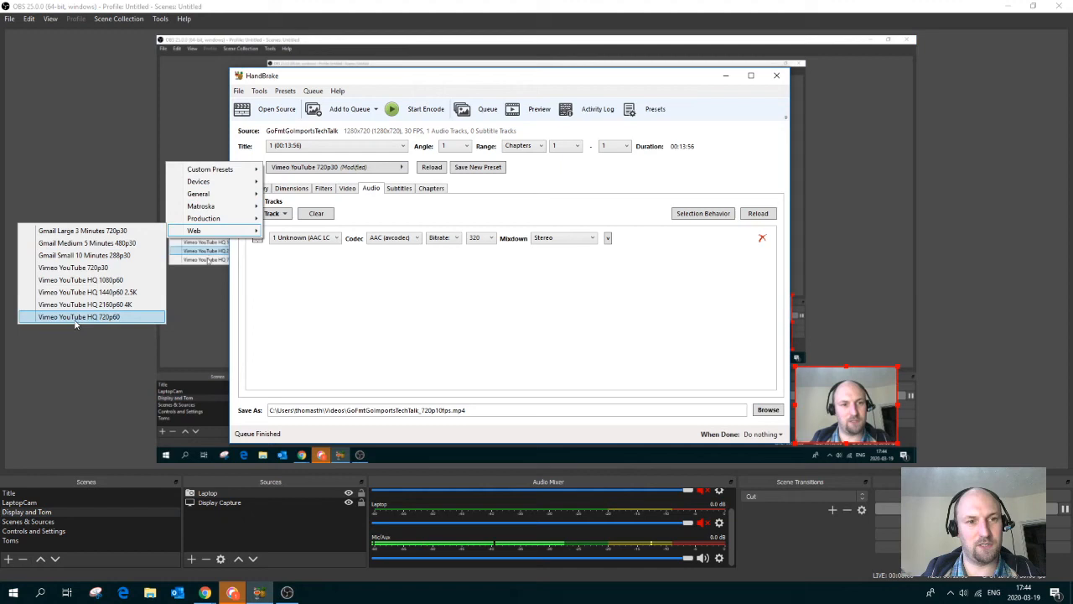
mouse_move(74, 267)
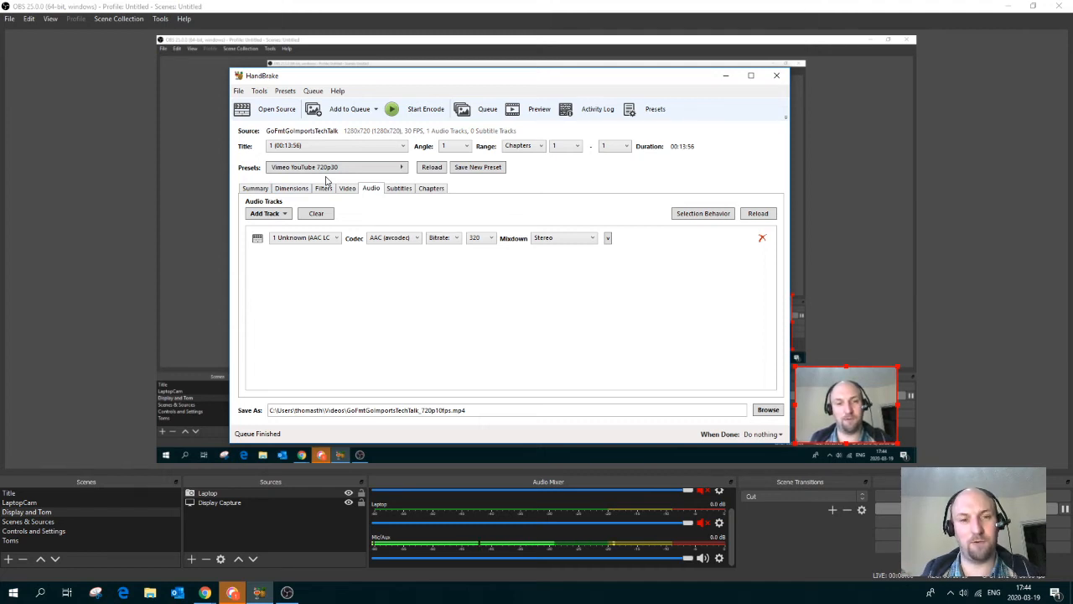
- Choose the Vimeo YouTube 720p30 web preset and view its 1280x720 MP4 summary
left_click(336, 168)
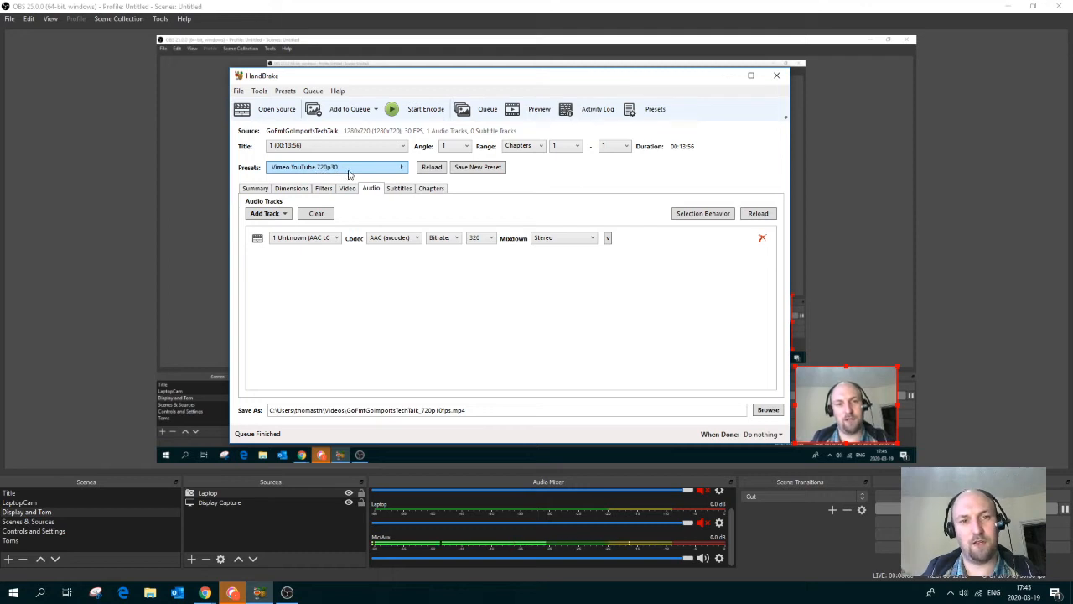
left_click(254, 188)
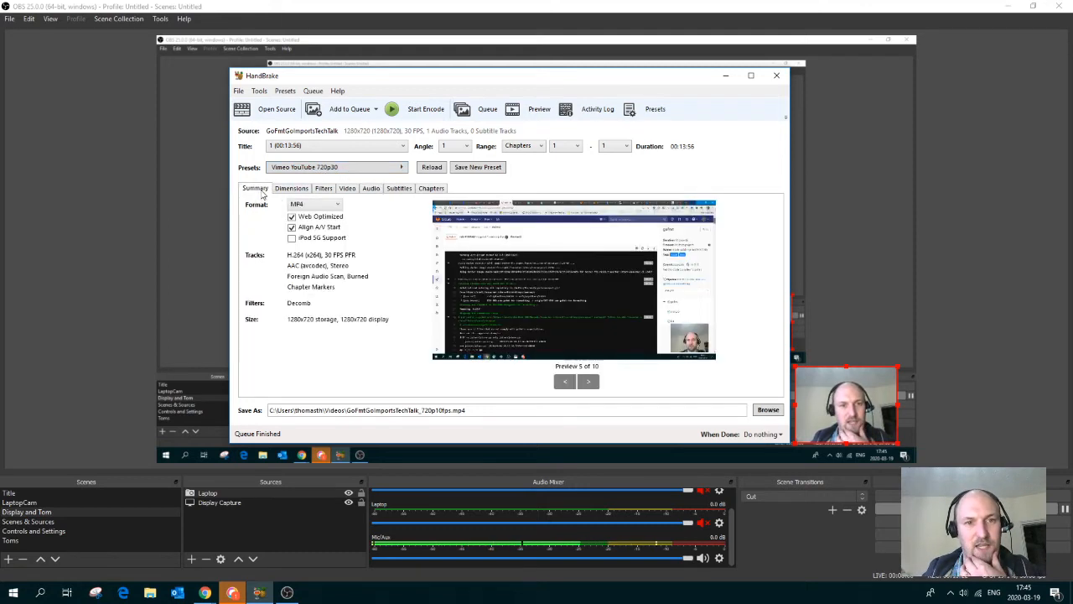
- Keep MP4 as the container and set the video frame rate to 10 FPS
left_click(315, 205)
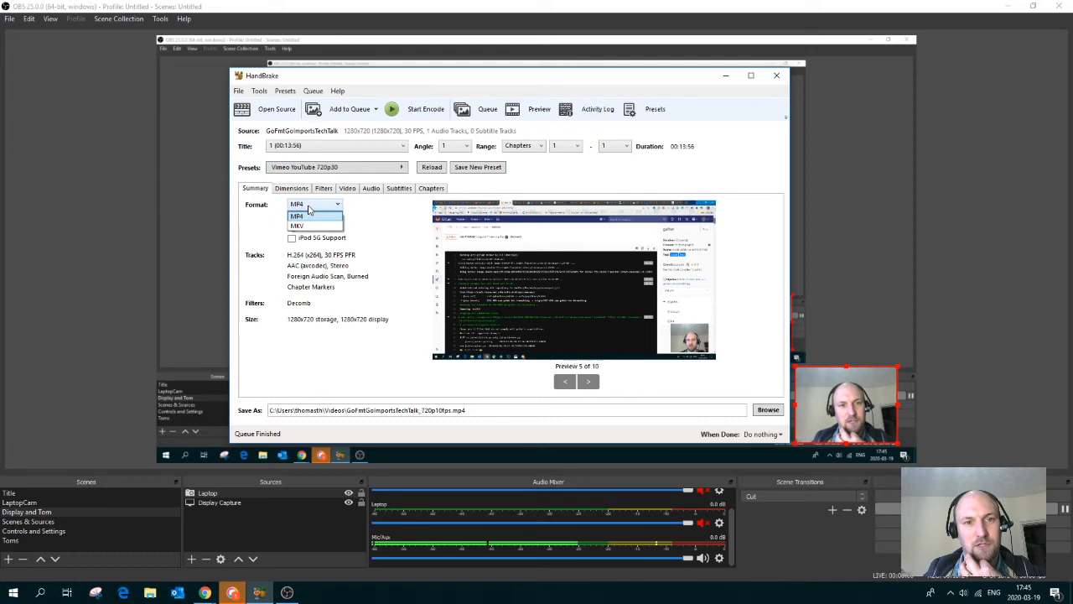
left_click(292, 188)
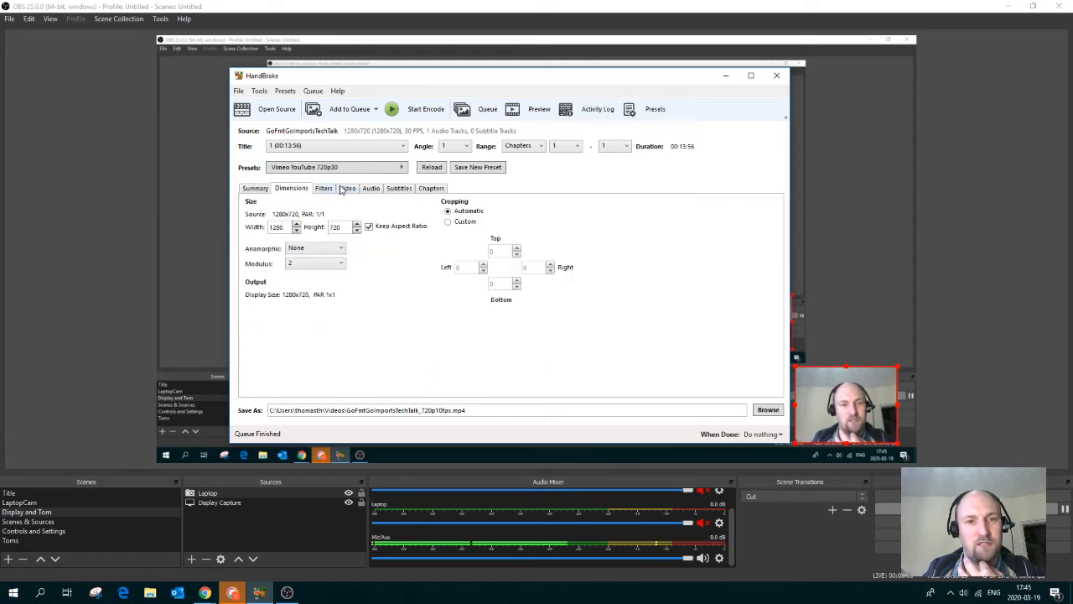
left_click(347, 188)
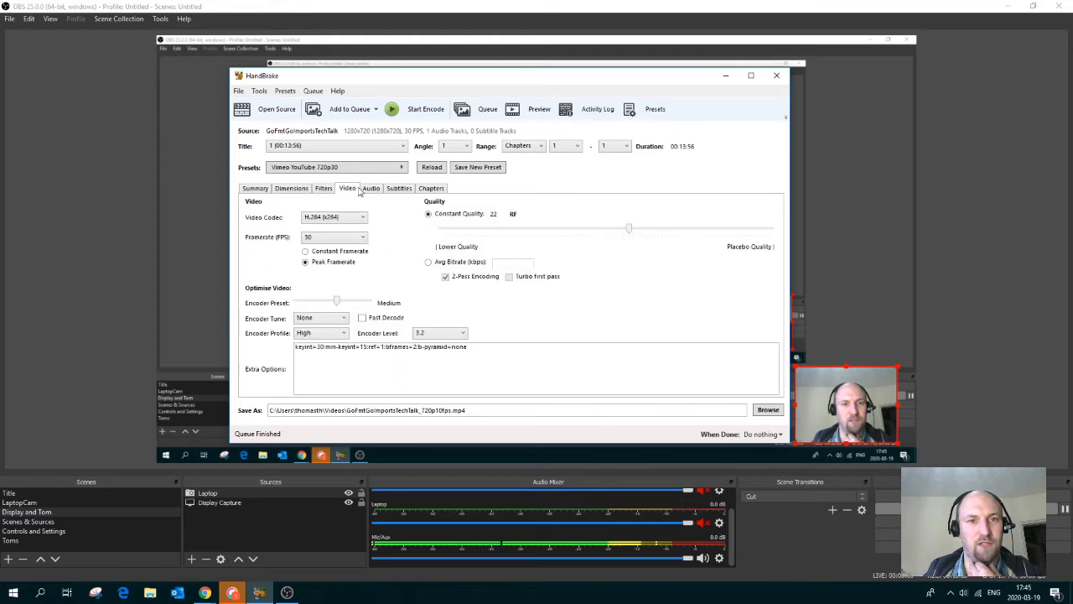
left_click(333, 236)
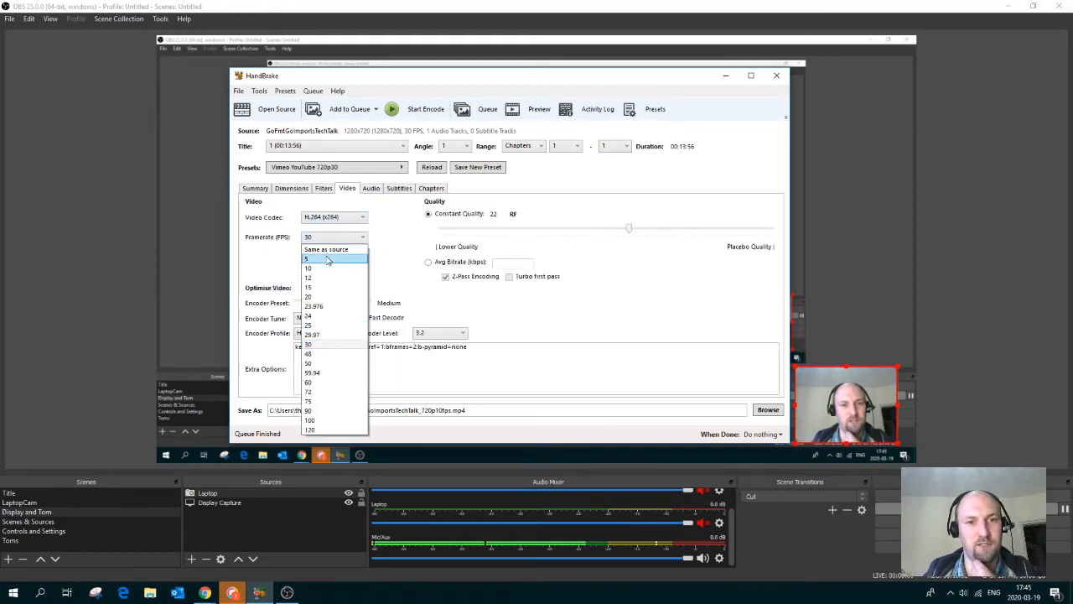
left_click(308, 268)
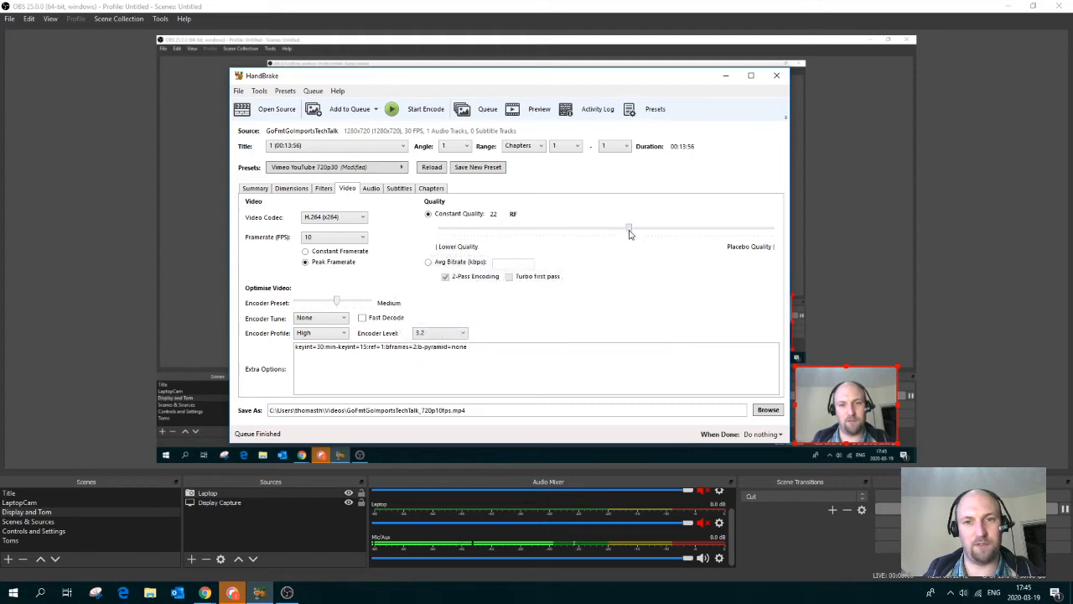
mouse_move(631, 229)
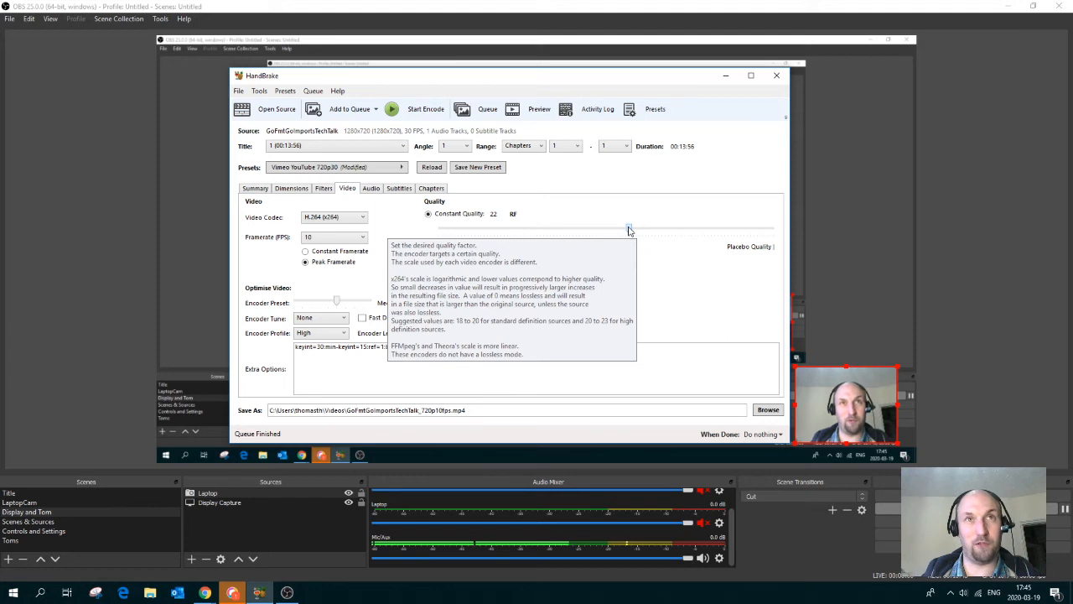
- Settle constant quality at 20 and move the encoder preset to VerySlow
left_click_drag(631, 228, 622, 228)
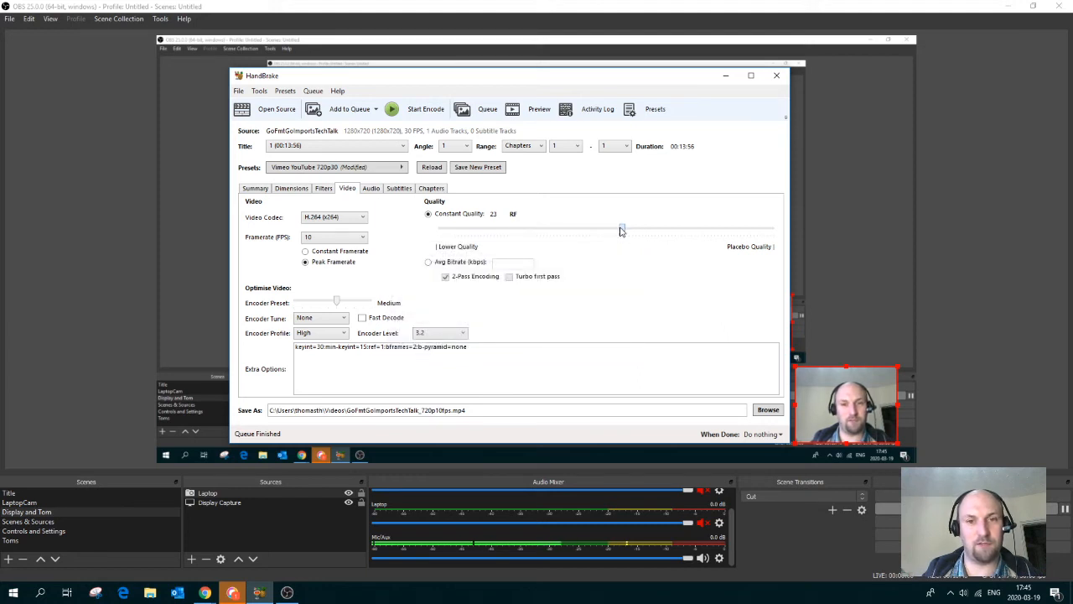
left_click_drag(621, 228, 668, 229)
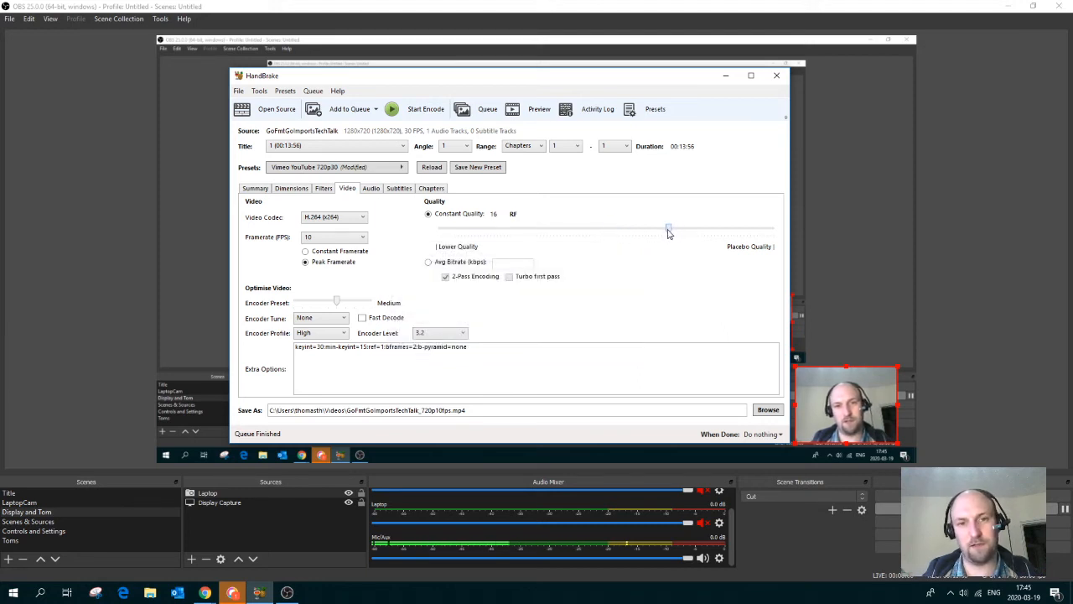
left_click_drag(667, 228, 648, 228)
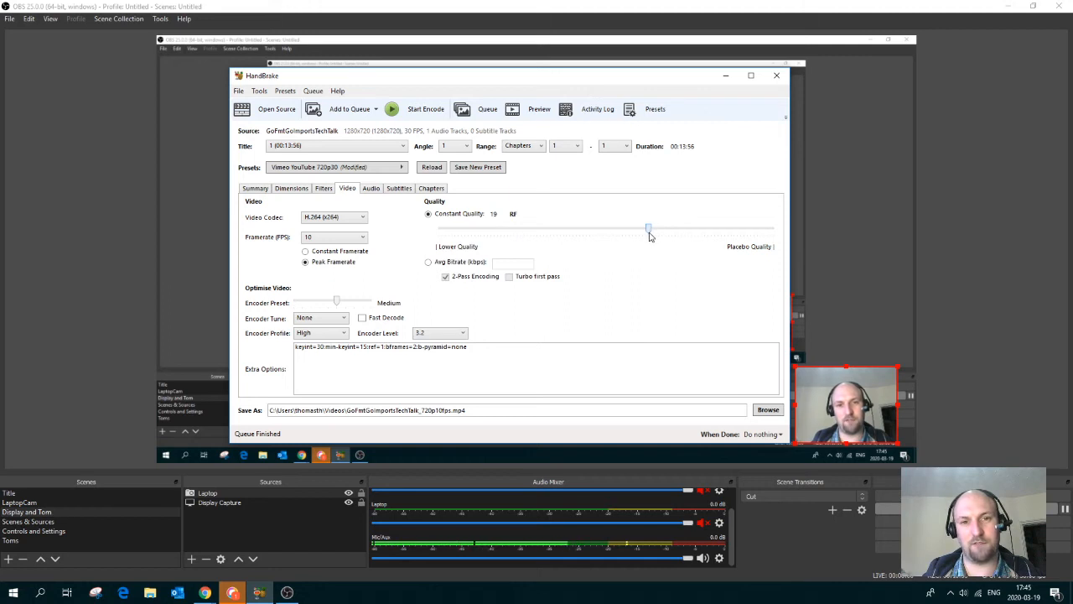
left_click_drag(648, 228, 642, 228)
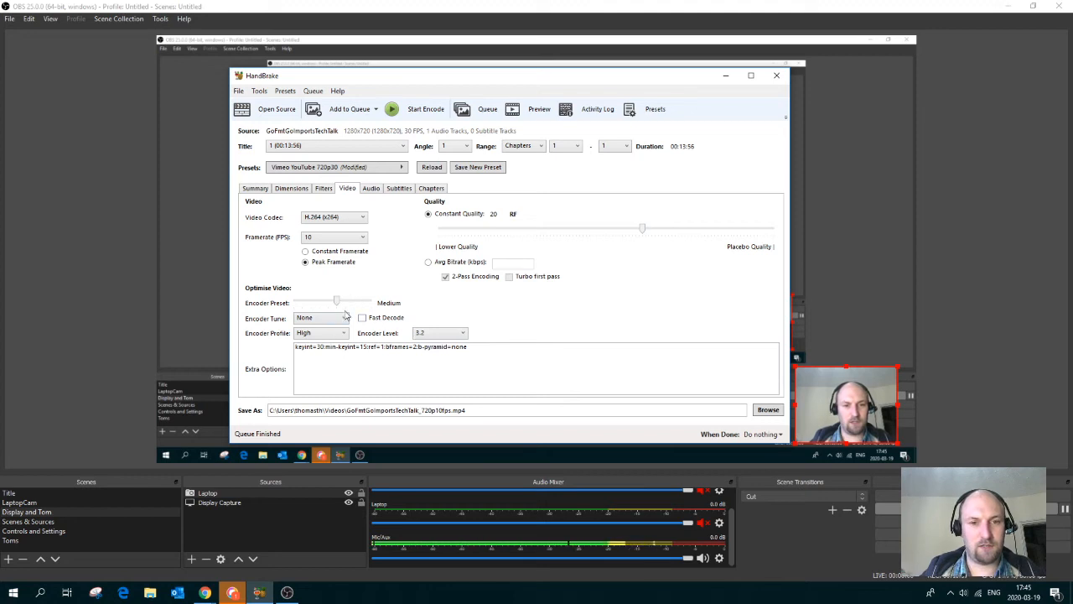
left_click_drag(335, 300, 327, 300)
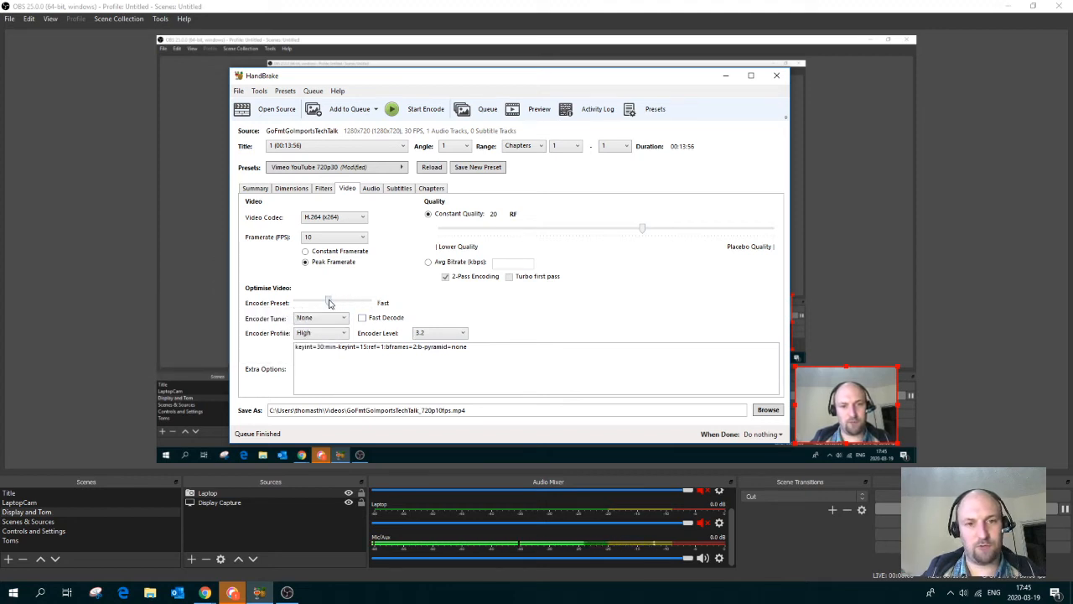
left_click_drag(328, 301, 363, 300)
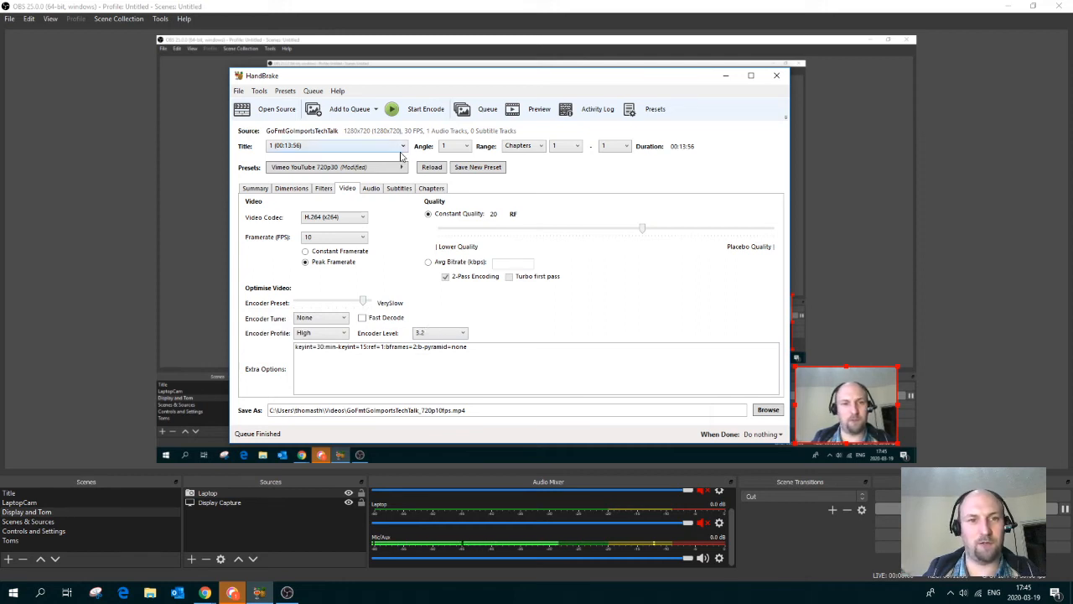
- Set the AAC audio bitrate to 128, check chapter markers and return to the summary
left_click(371, 188)
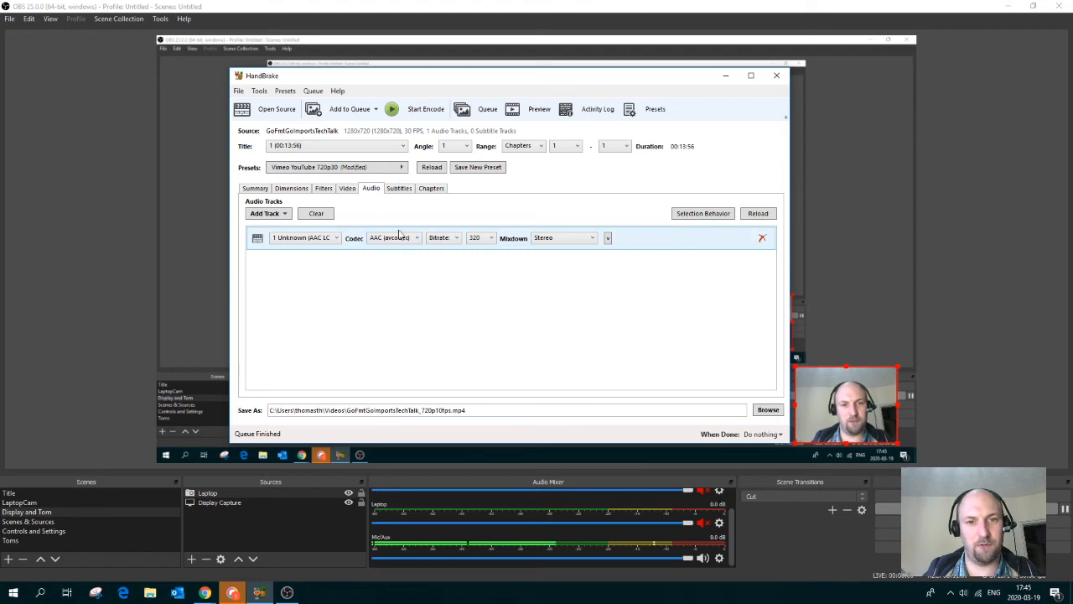
left_click(490, 239)
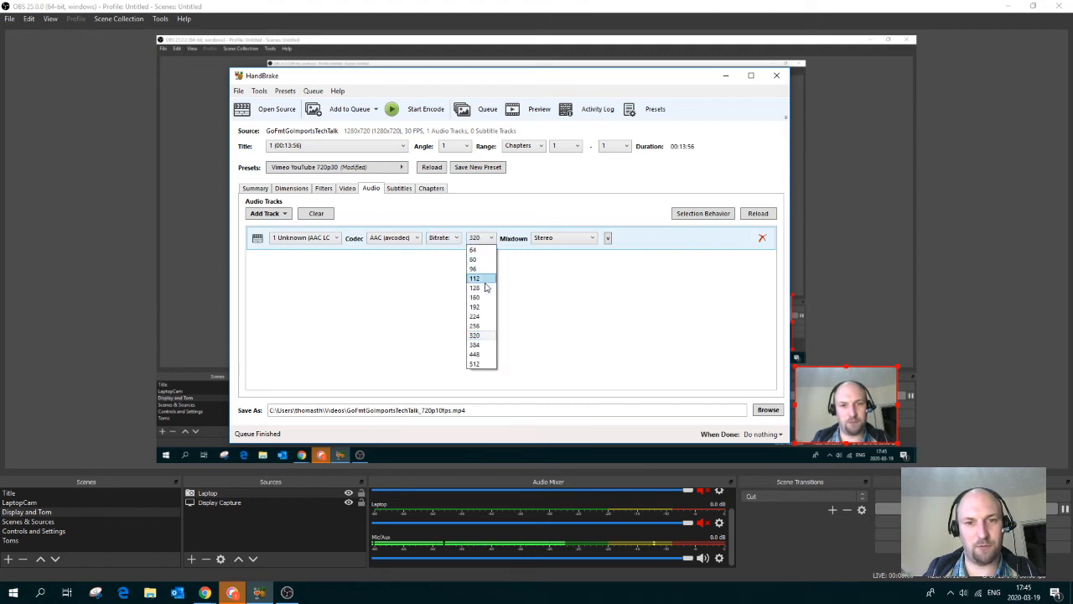
left_click(476, 288)
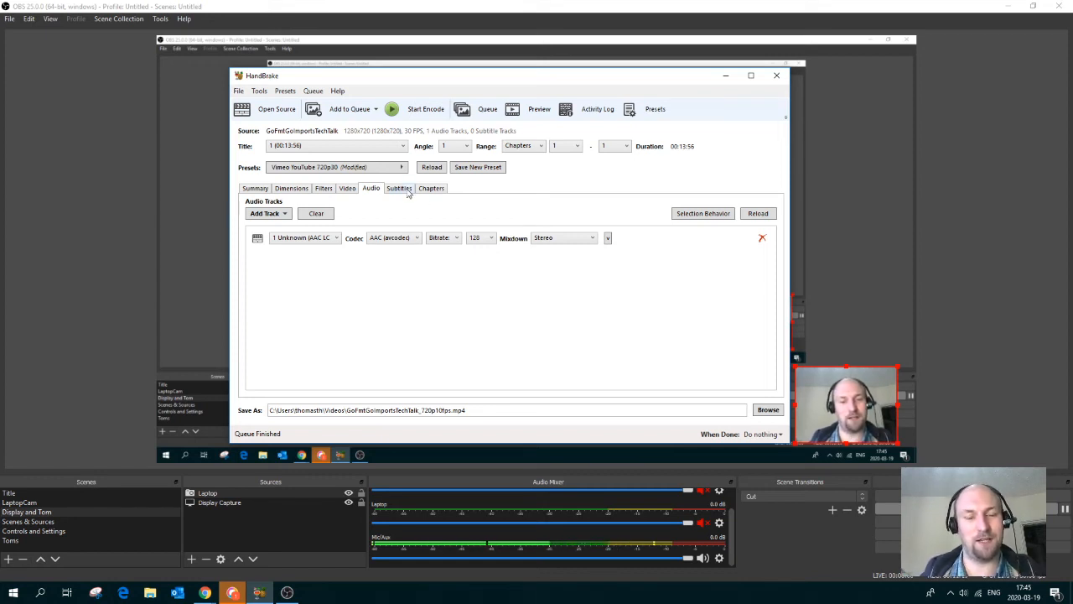
left_click(431, 188)
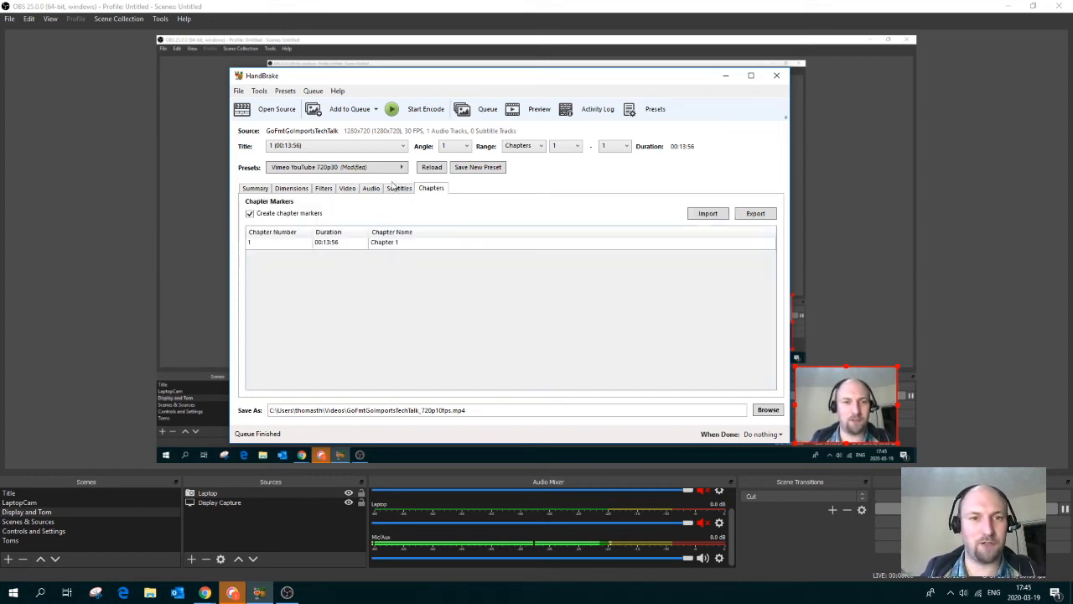
left_click(255, 188)
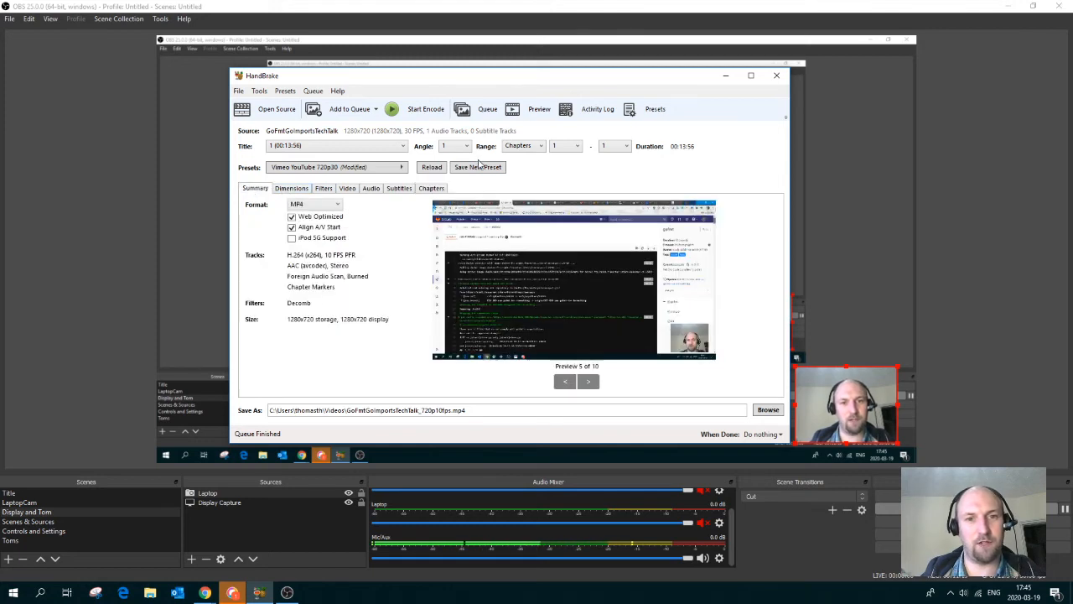
- Start a new preset named 'Toms' with description 'A desc' under Custom Presets
left_click(478, 167)
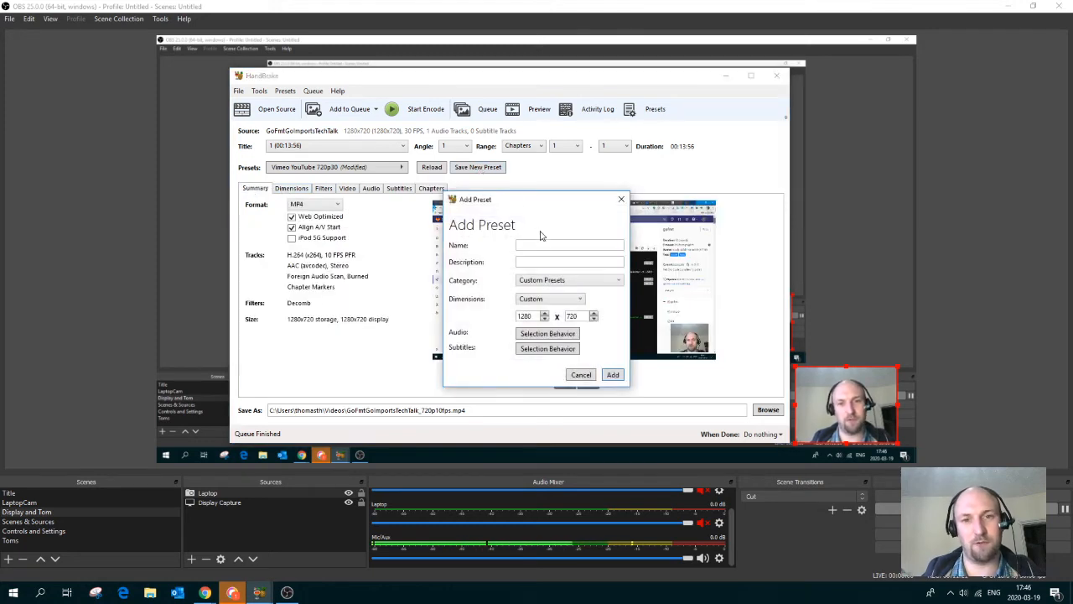
type("Toms")
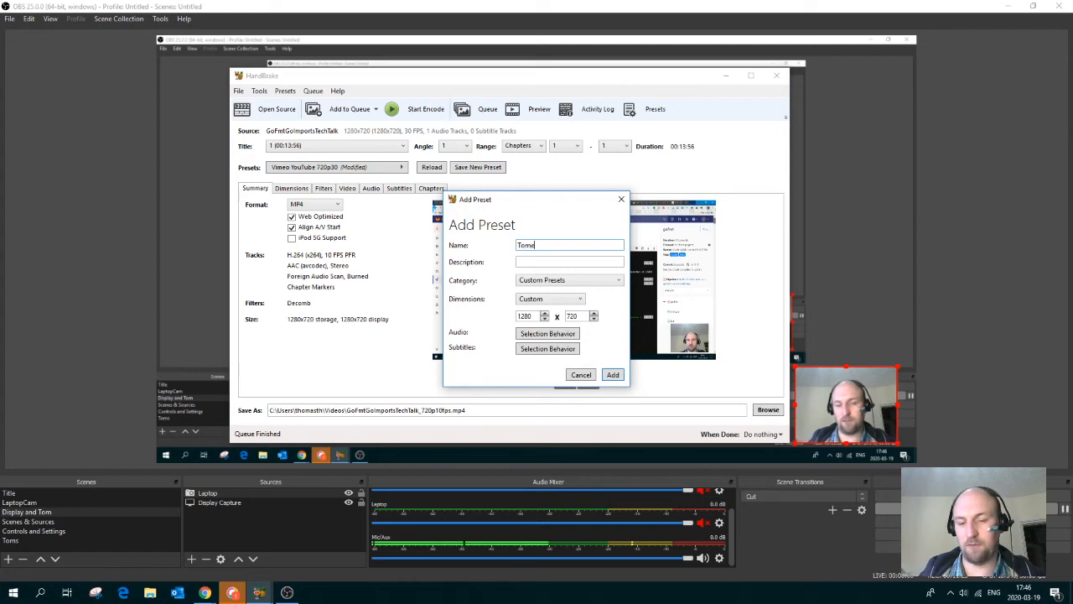
left_click(570, 261)
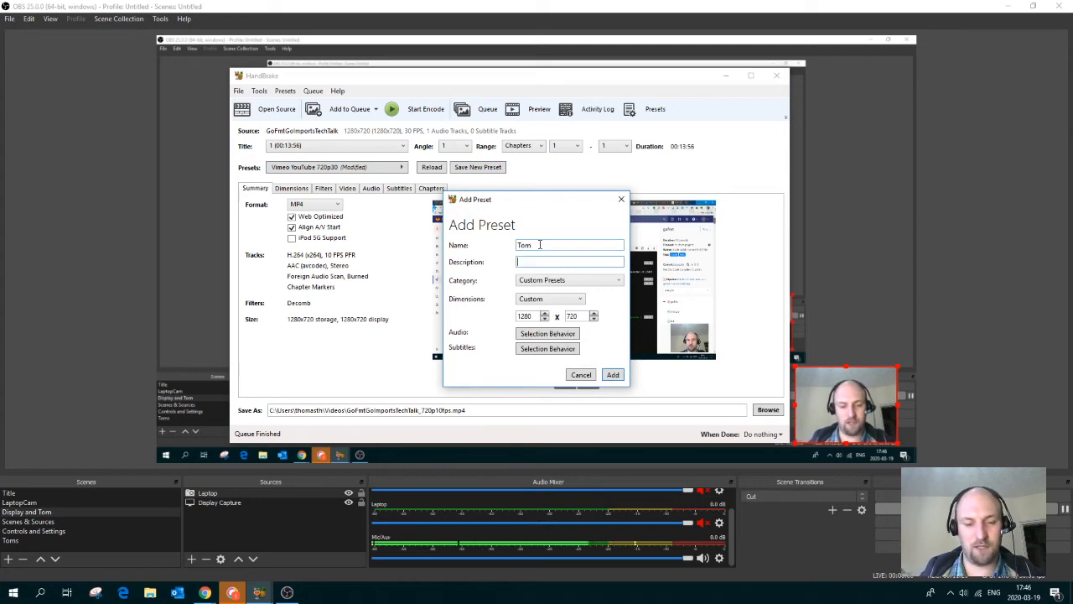
type("A desce")
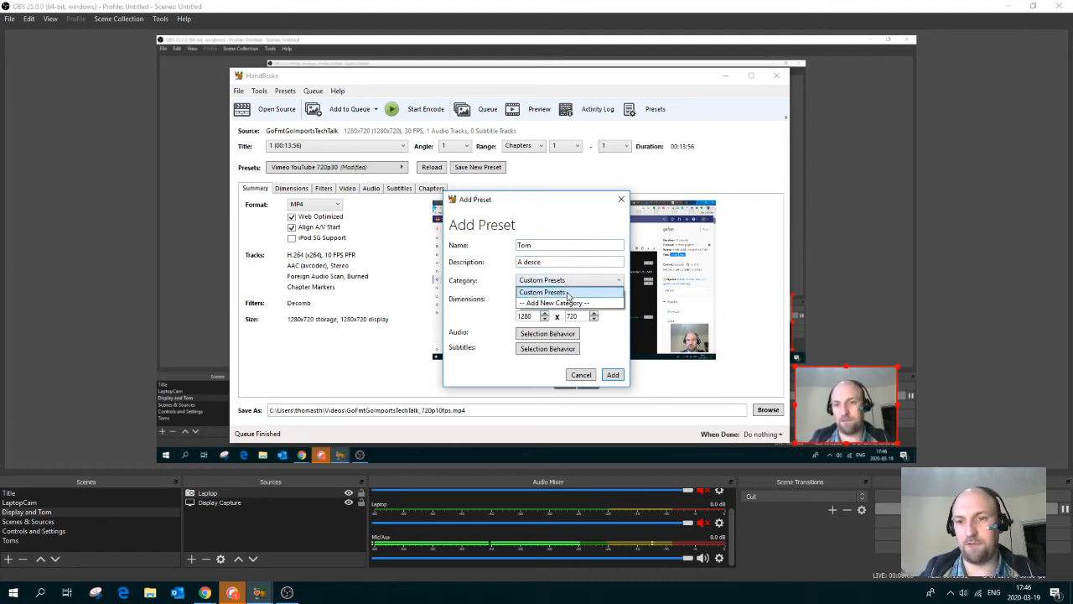
left_click(542, 292)
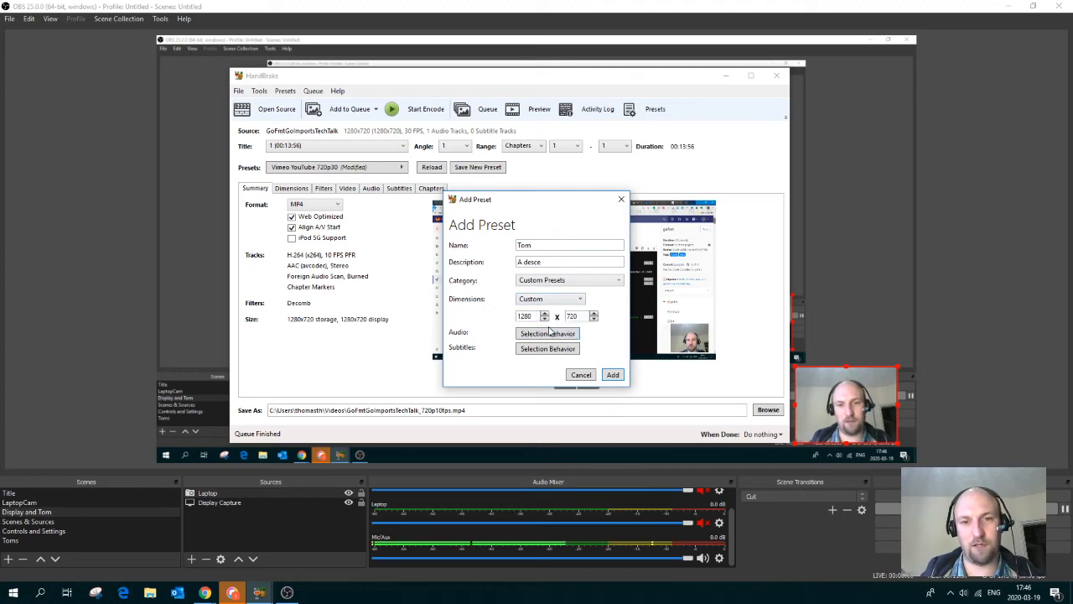
- Set the preset's default audio to bitrate 128 with Stereo mixdown
left_click(547, 332)
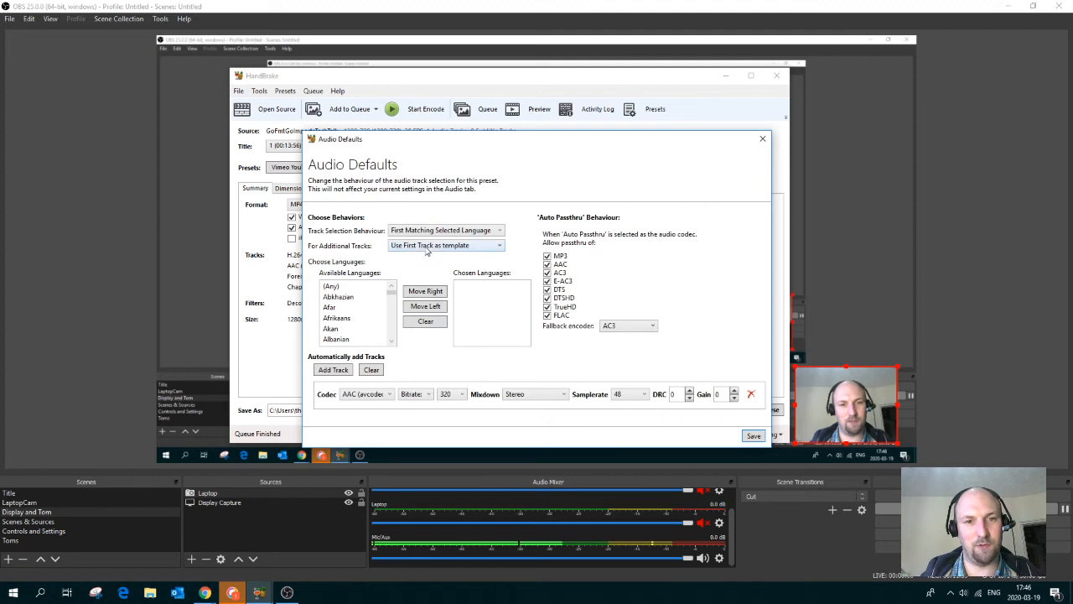
left_click(462, 394)
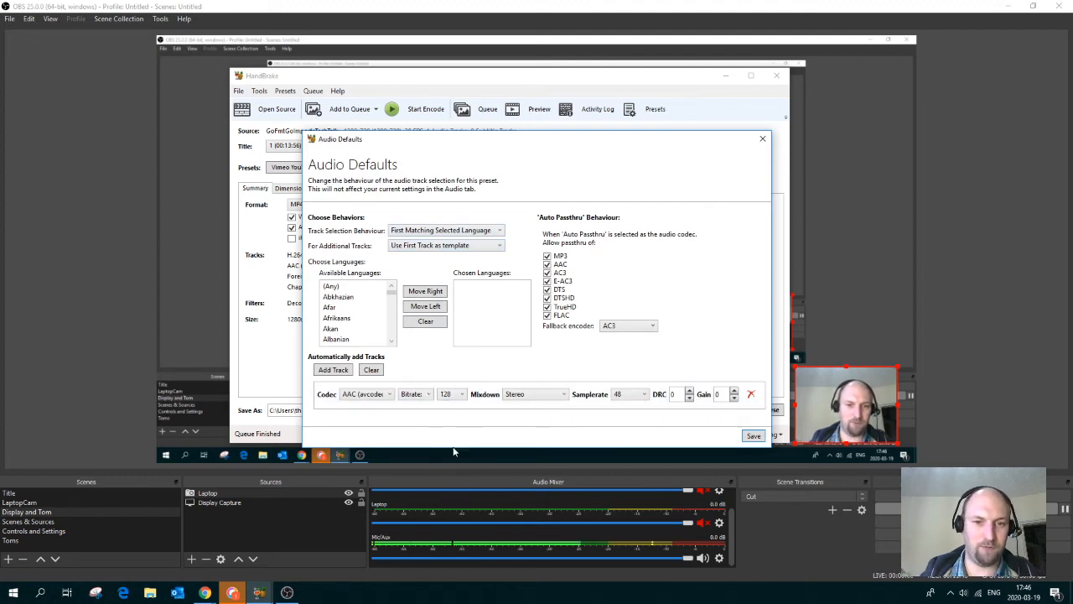
left_click(535, 395)
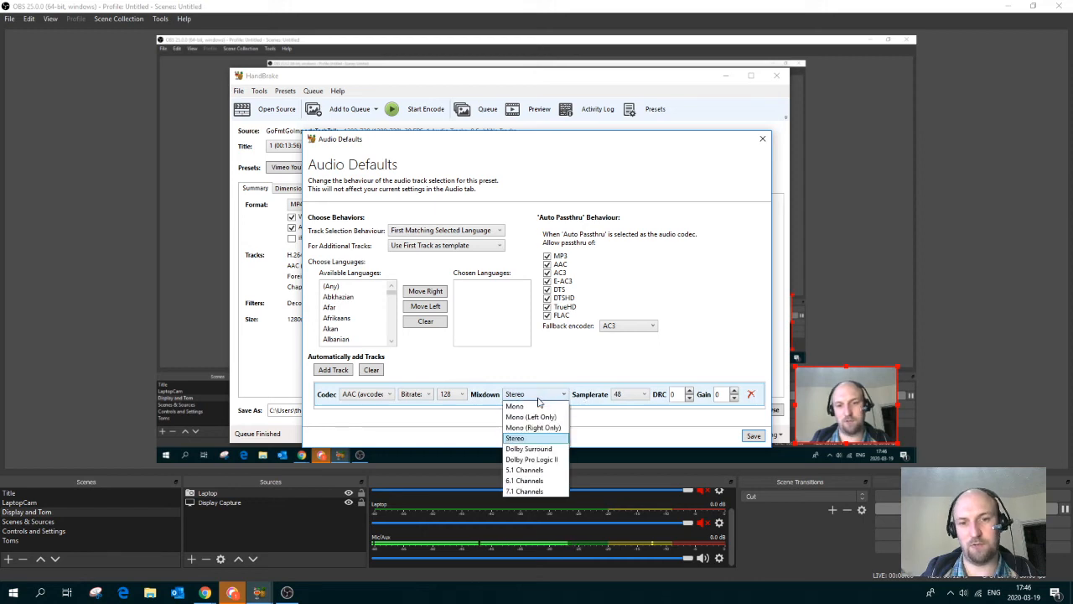
left_click(515, 438)
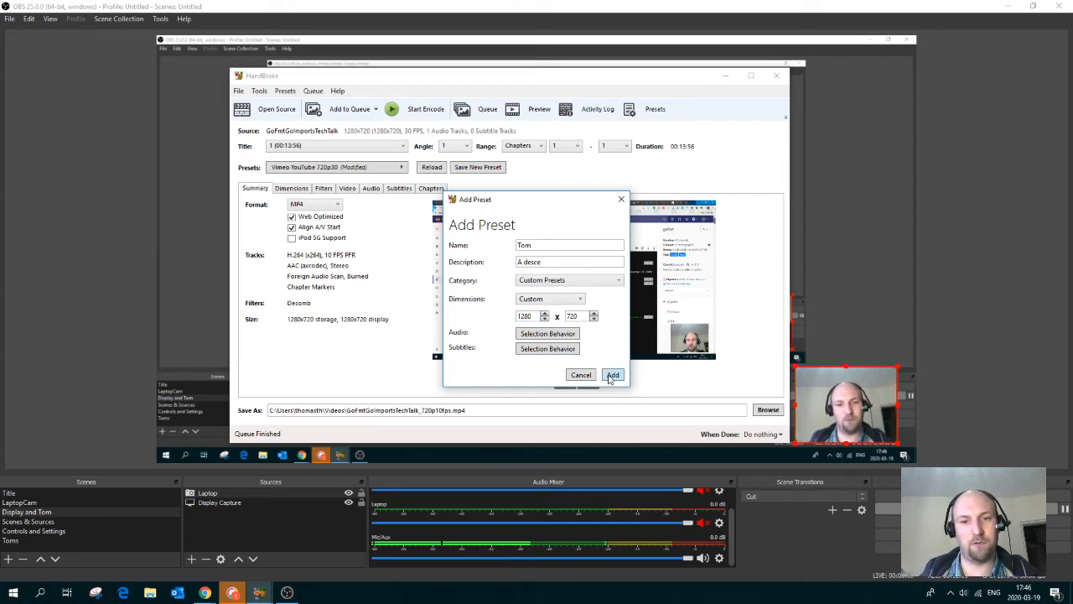
- Save the new custom preset and bring up HandBrake's source selection panel
left_click(614, 376)
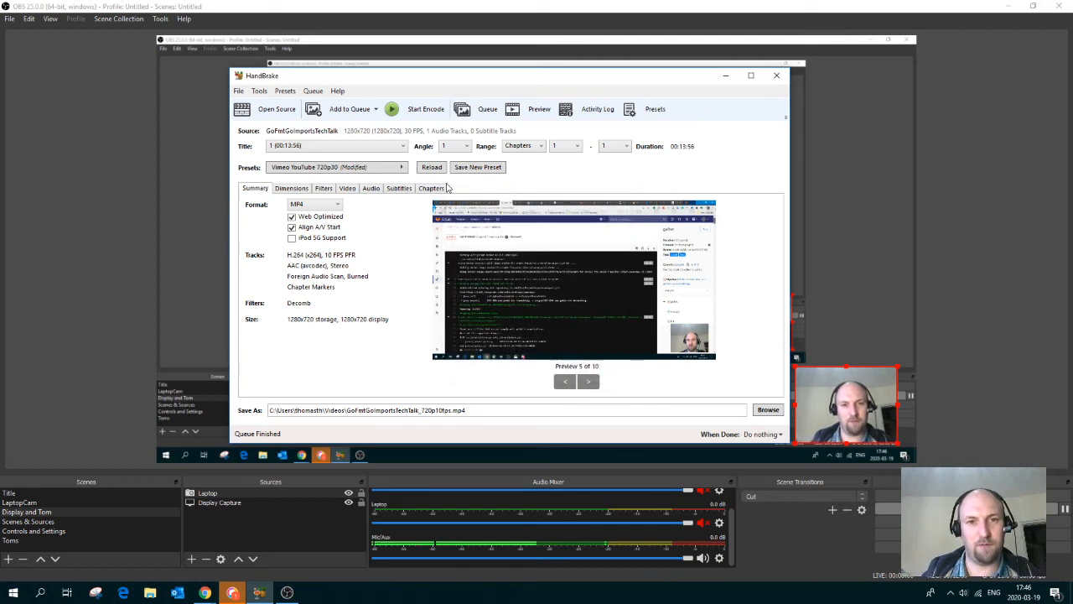
left_click(335, 168)
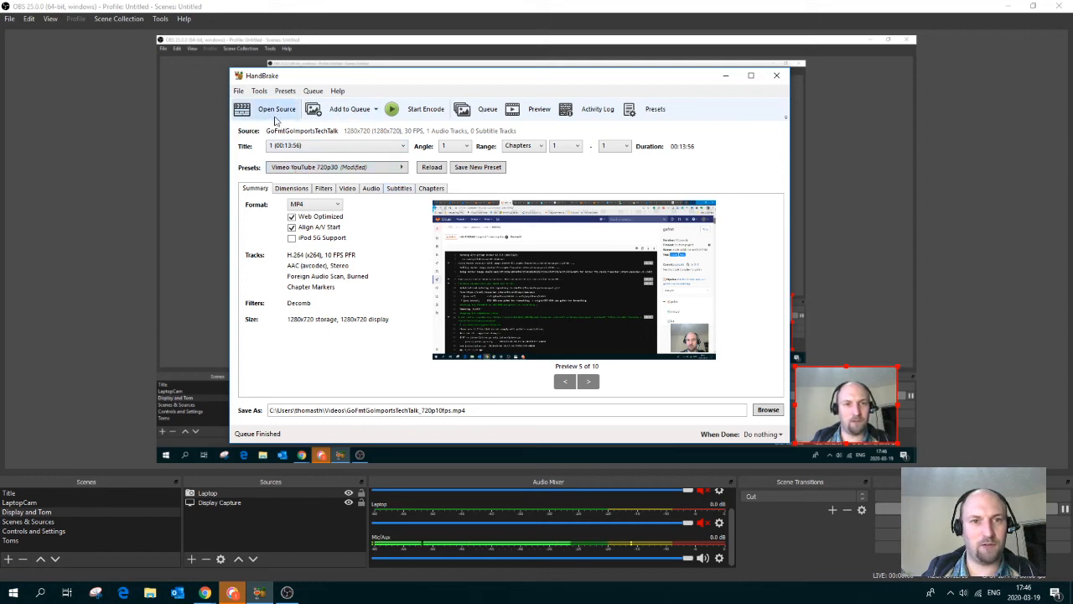
mouse_move(448, 248)
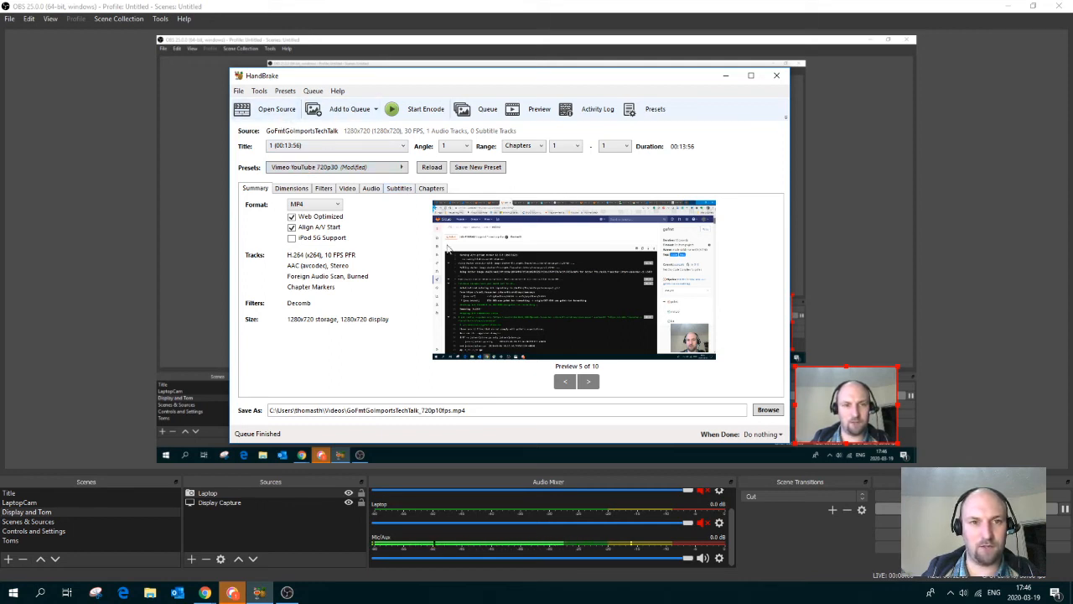
left_click(275, 109)
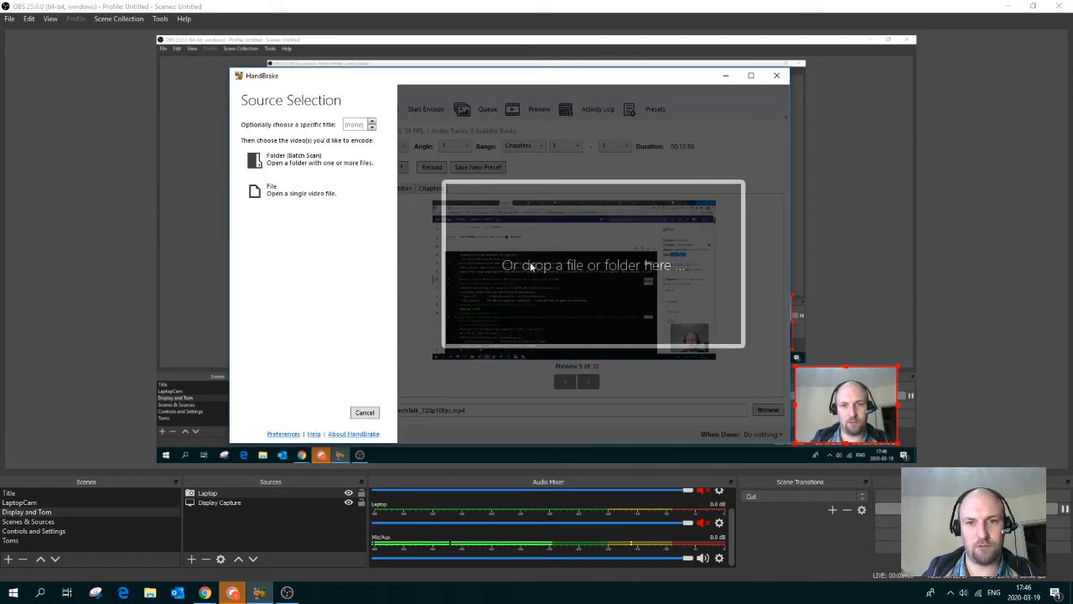
mouse_move(580, 275)
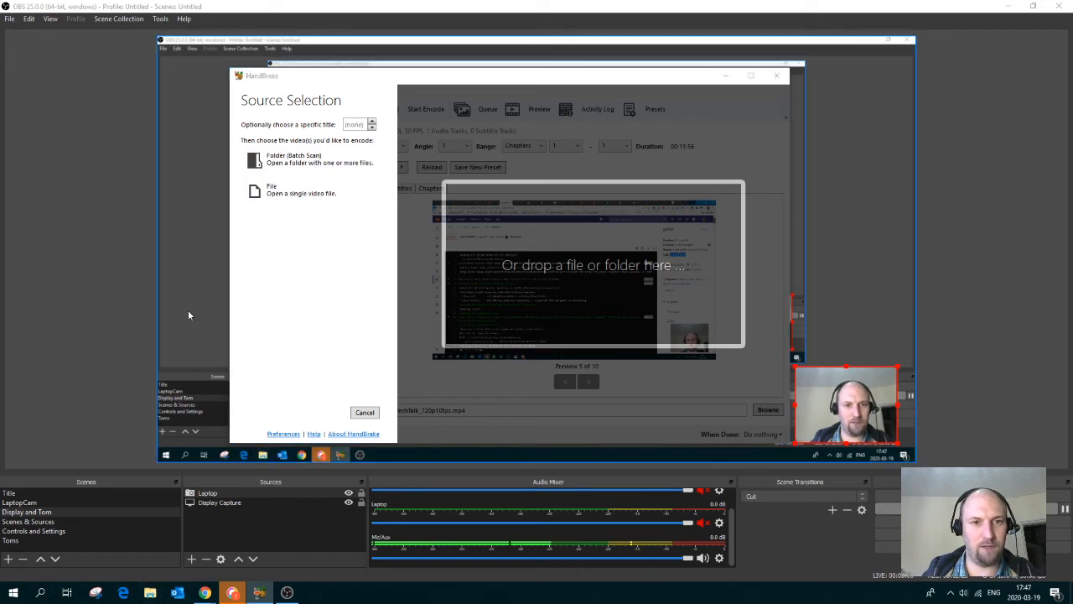
- Load the tech talk video from the Videos folder as the HandBrake source
left_click(302, 187)
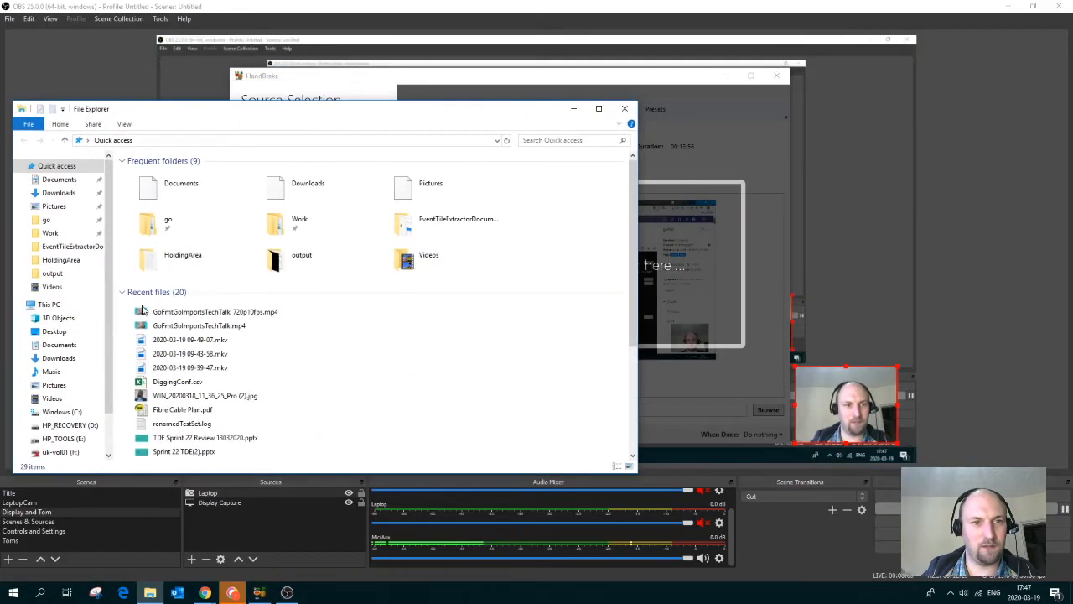
left_click(52, 285)
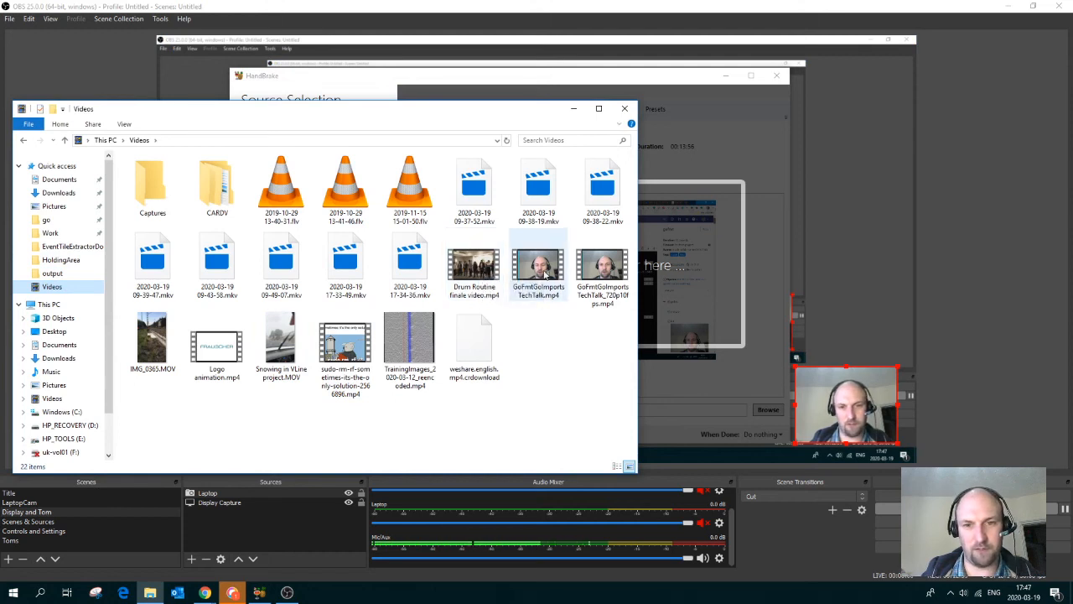
left_click(539, 265)
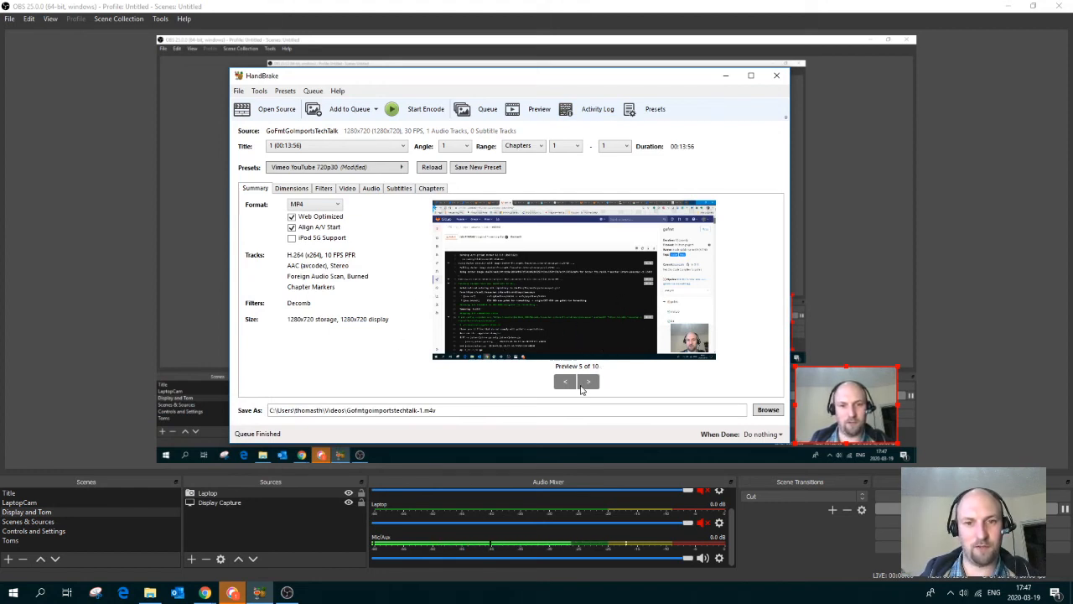
- Step through a few preview frames of the loaded tech talk
left_click(587, 383)
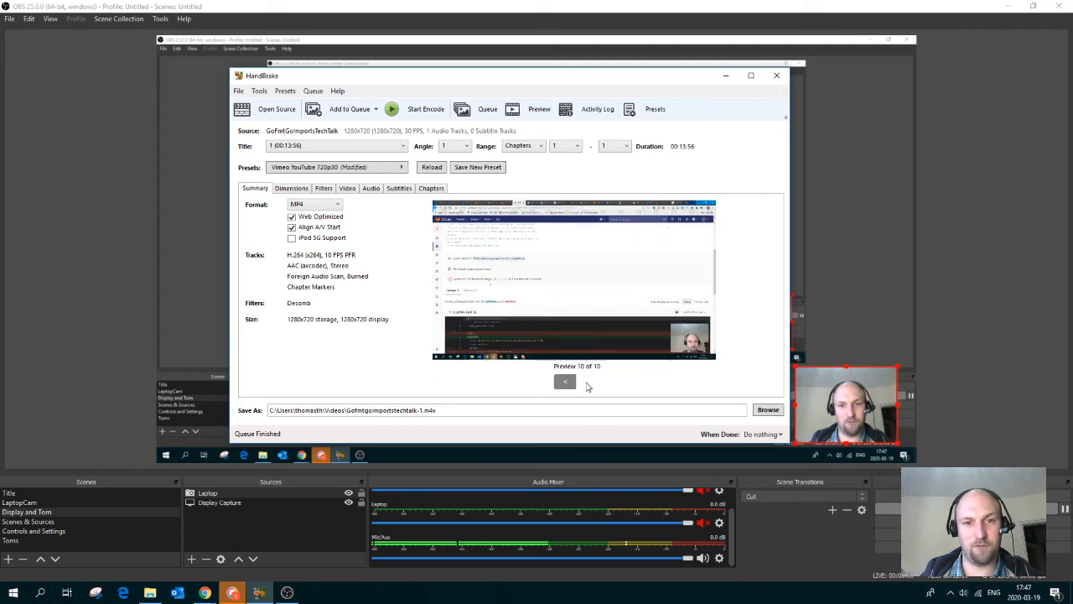
left_click(563, 383)
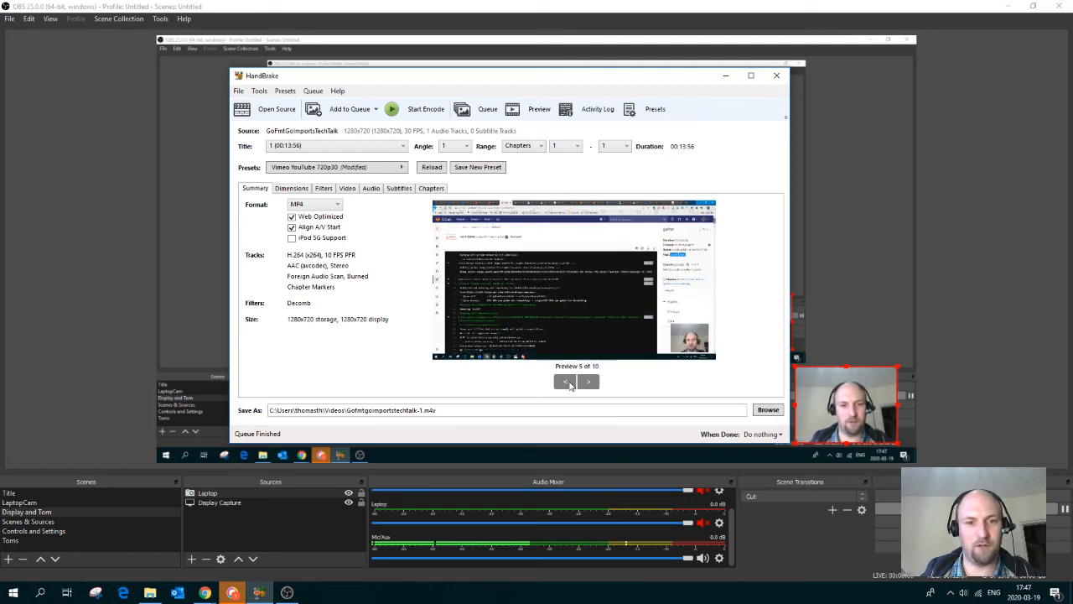
left_click(565, 383)
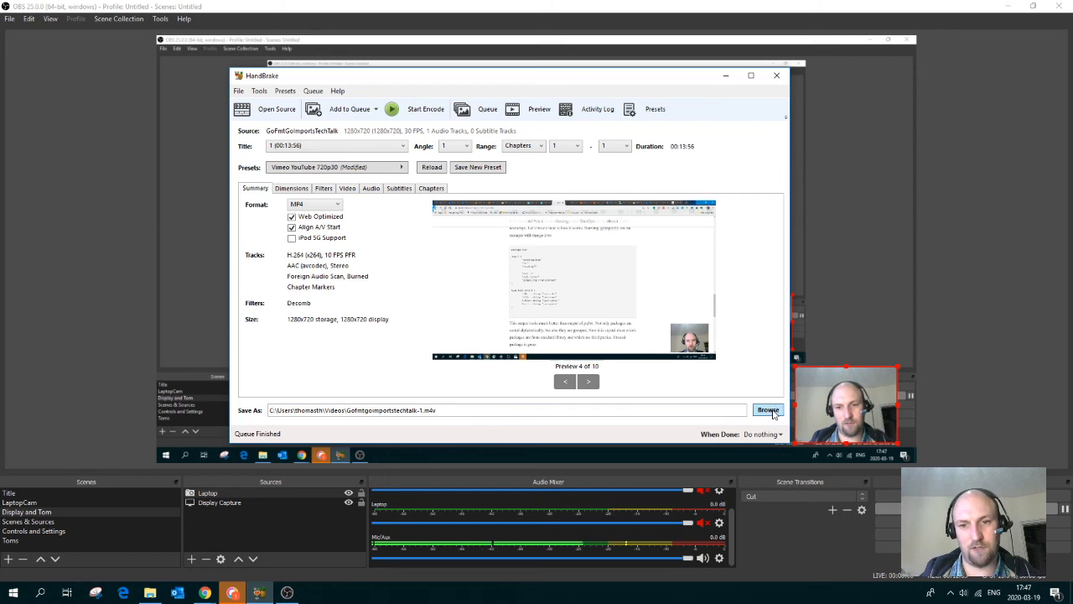
- Set the output destination to Example.mp4 in the Videos folder
left_click(766, 410)
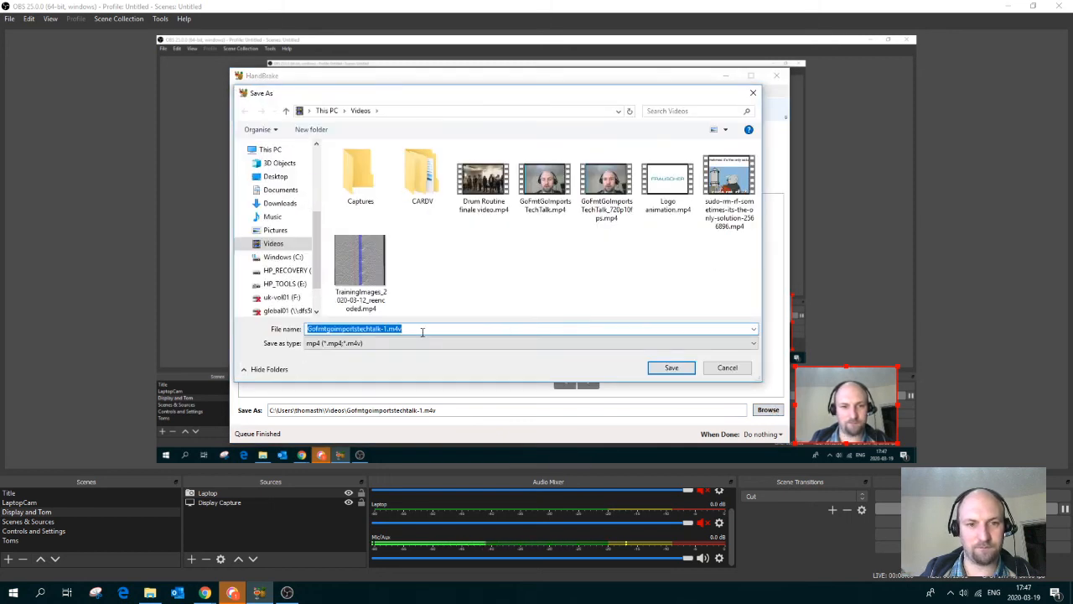
type("Example")
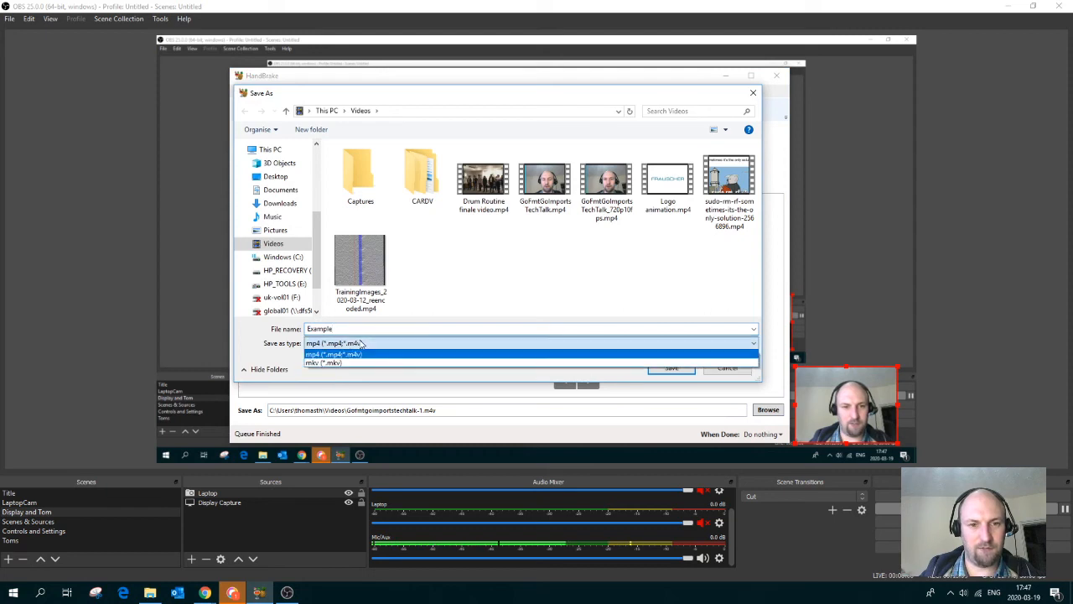
left_click(333, 342)
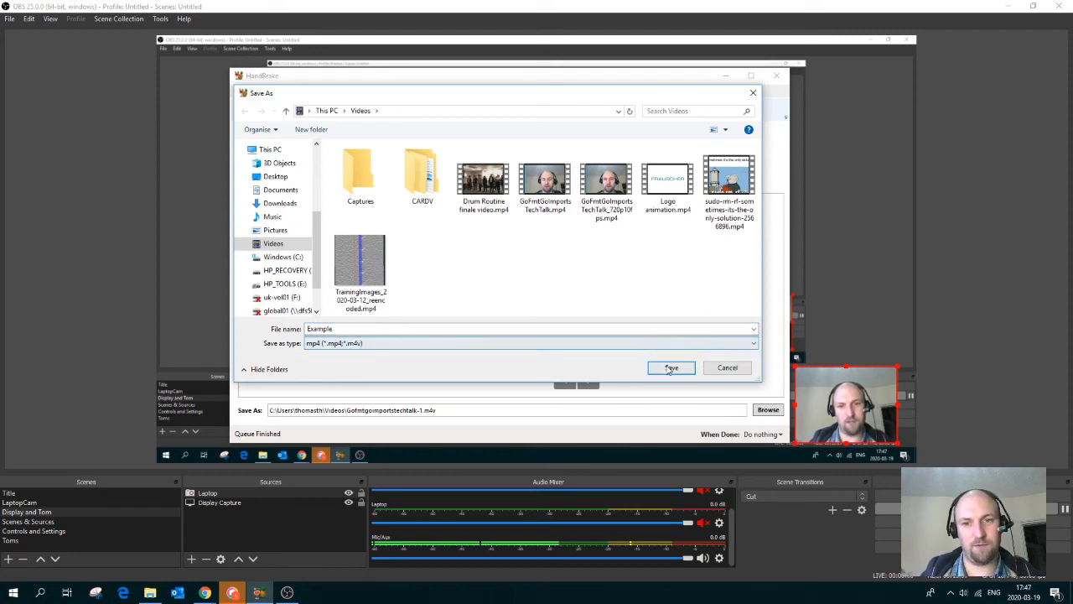
left_click(671, 367)
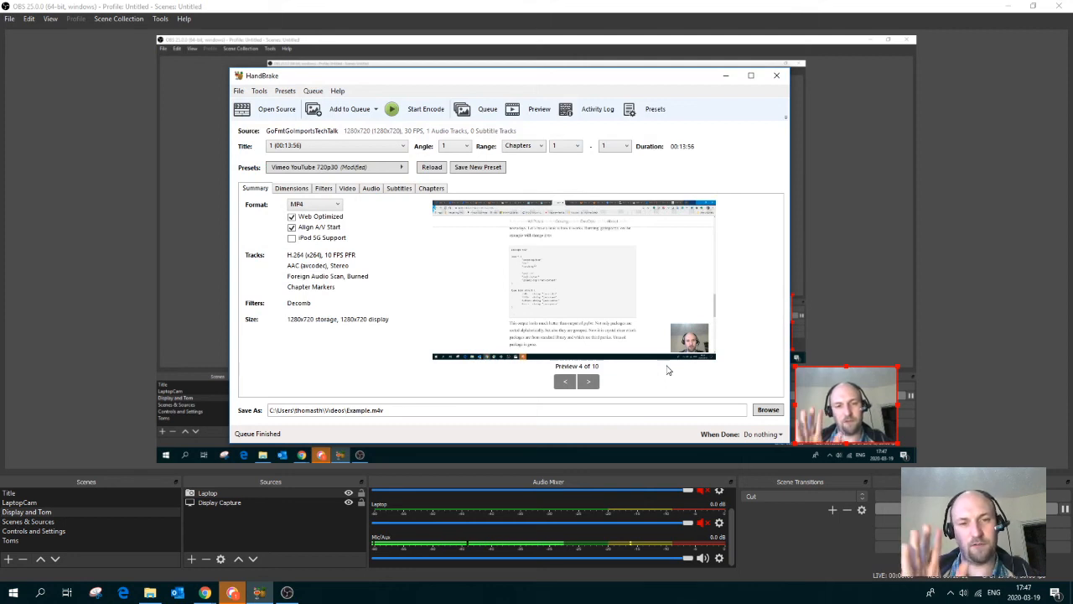
mouse_move(366, 246)
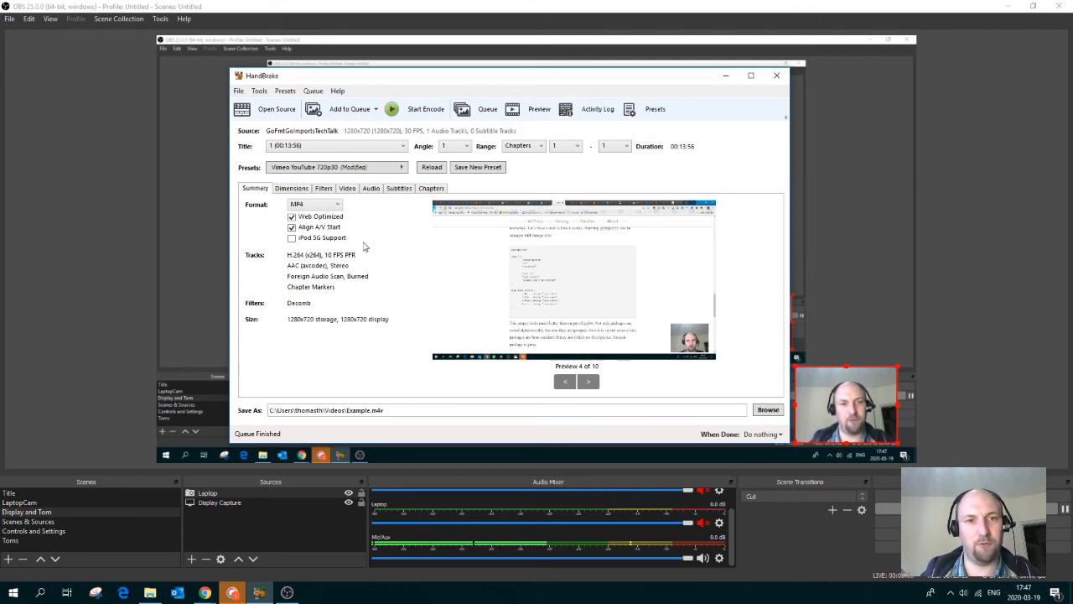
mouse_move(291, 217)
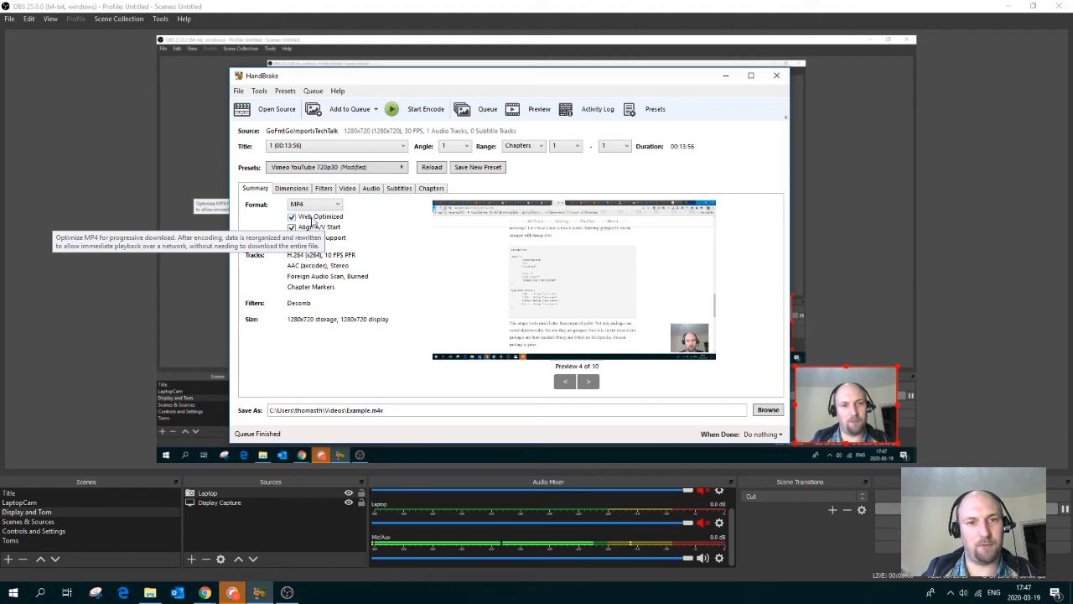
mouse_move(373, 224)
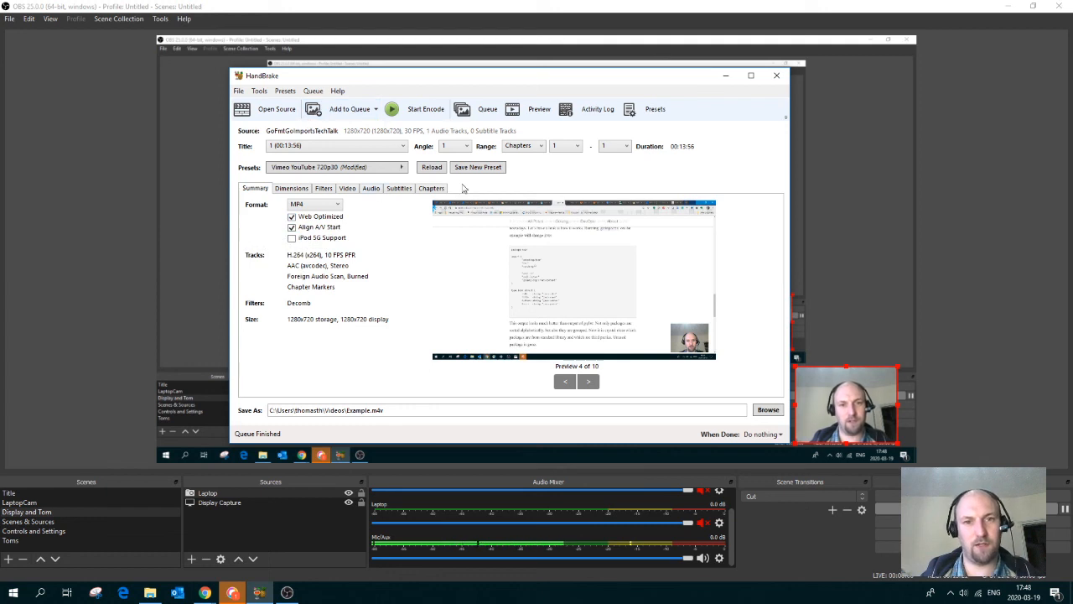
- Show the saved presets list to reach the custom Vimeo YouTube 720p10 preset
left_click(654, 107)
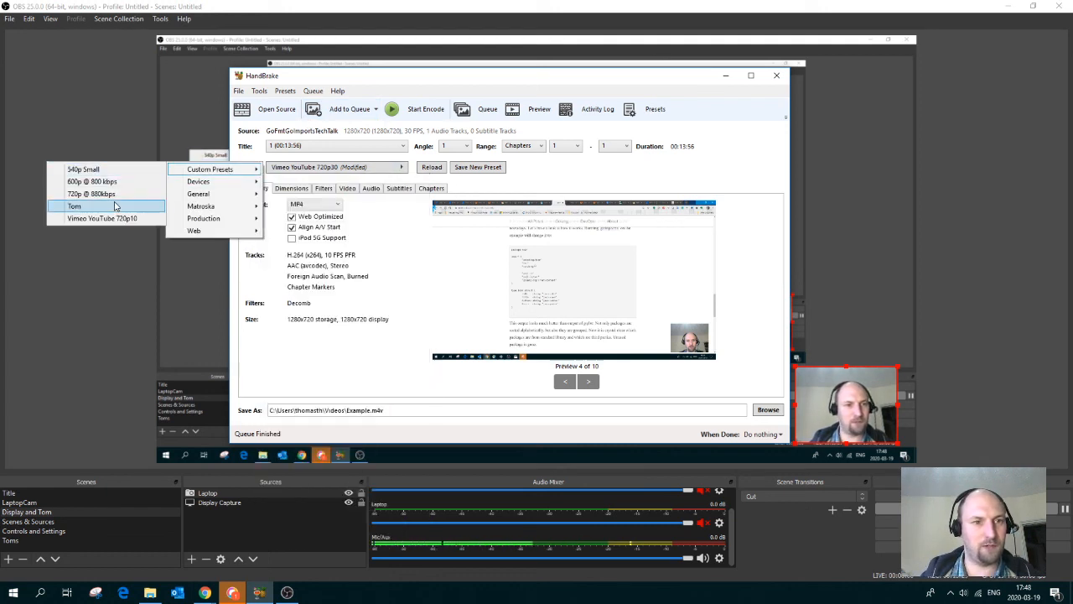
mouse_move(100, 218)
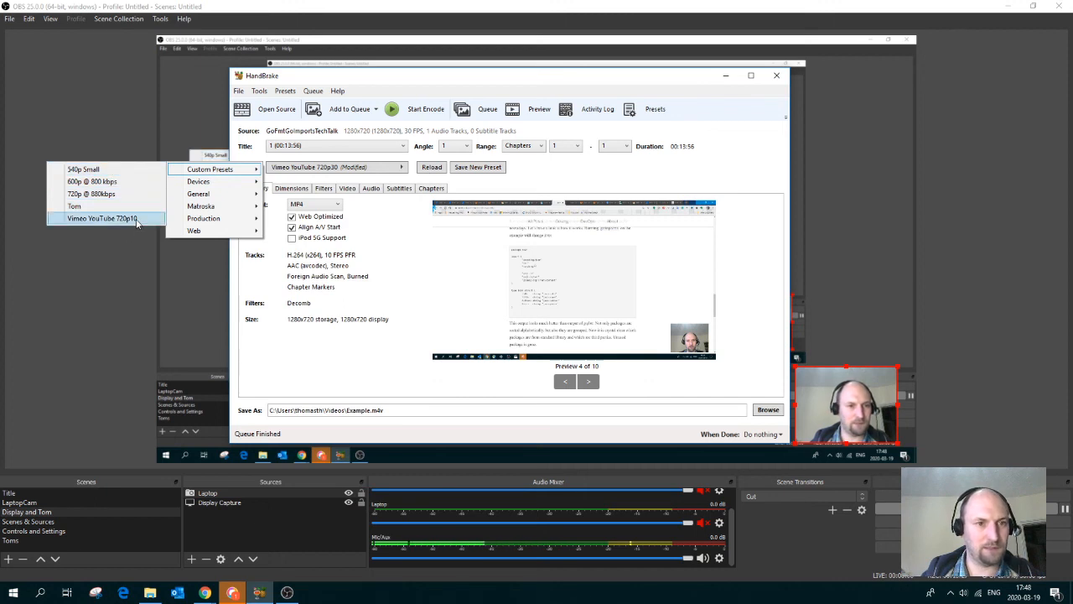
mouse_move(105, 181)
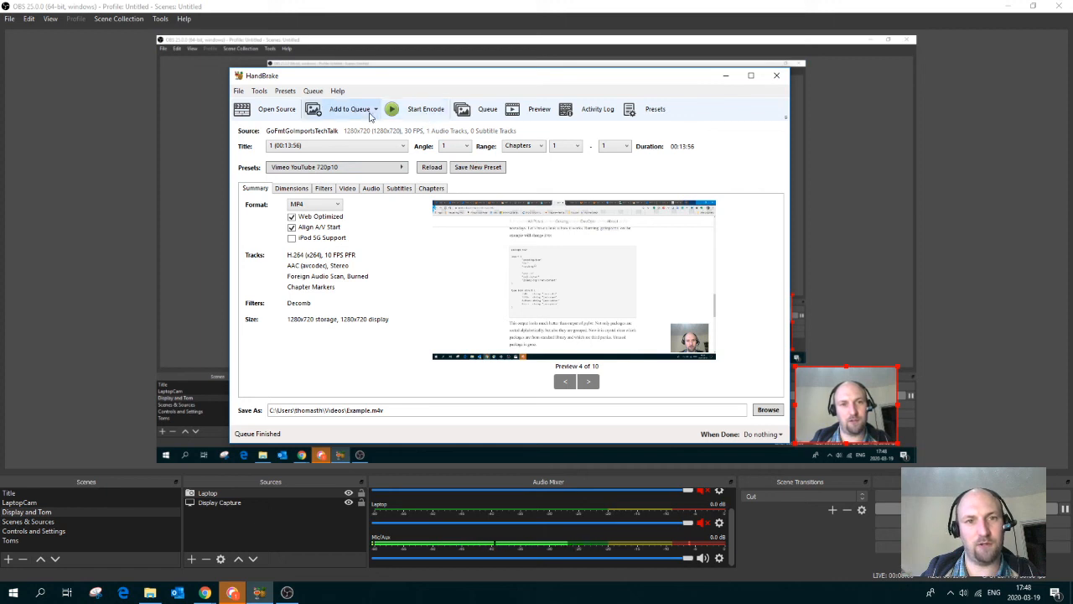
- Add the tech talk encode to the queue, review the pending jobs, and start encoding
left_click(349, 109)
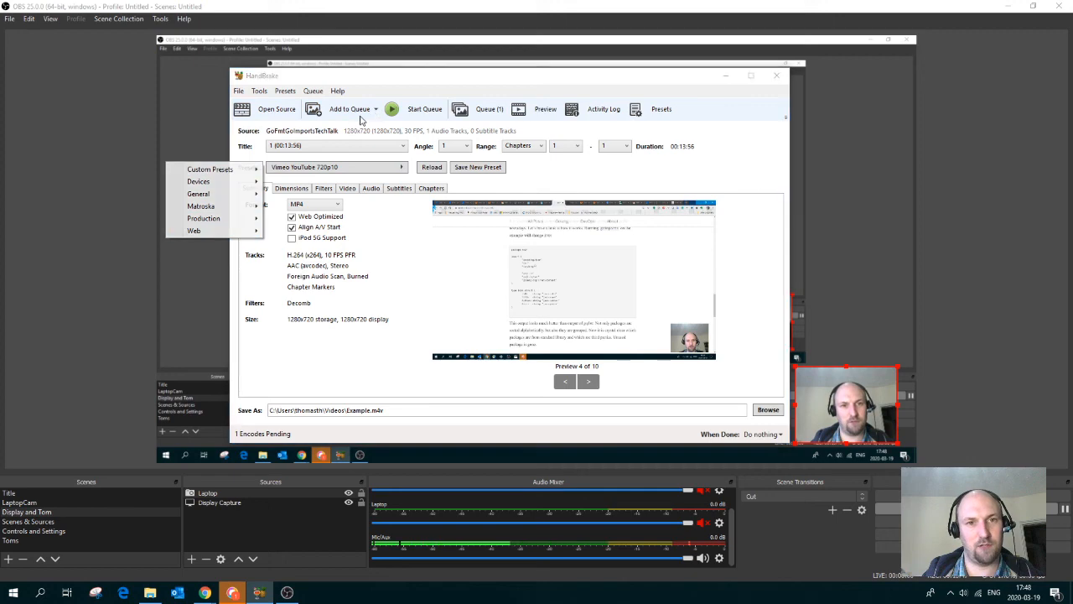
left_click(432, 168)
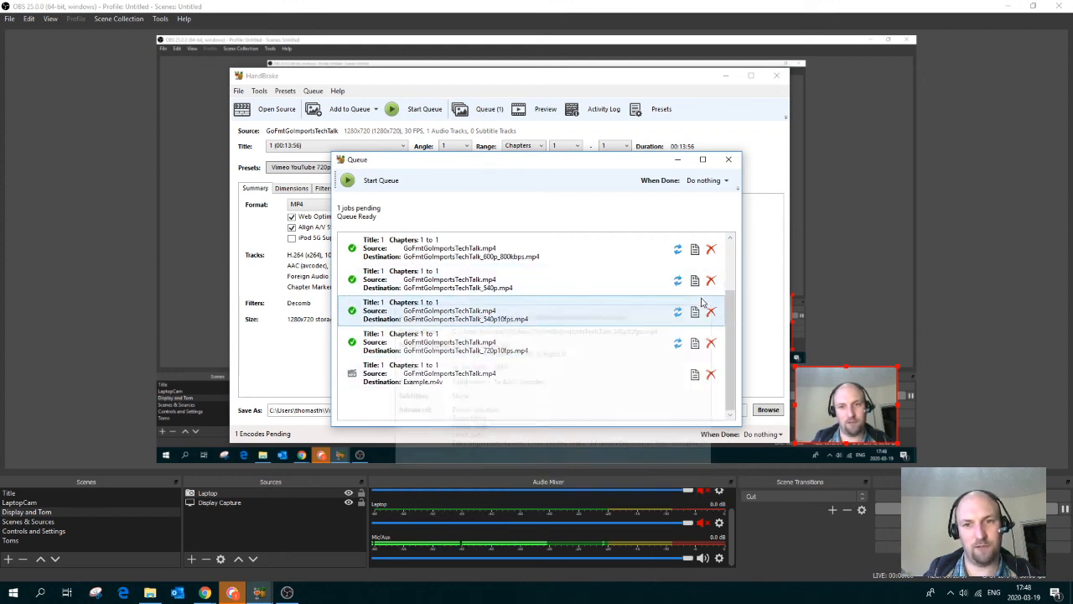
left_click(728, 159)
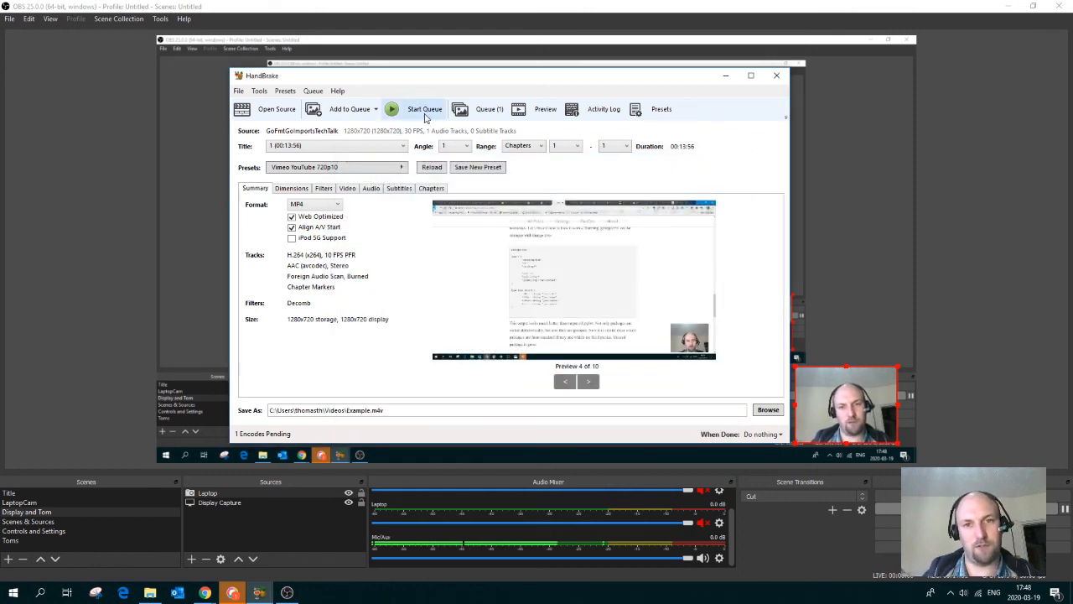
left_click(424, 109)
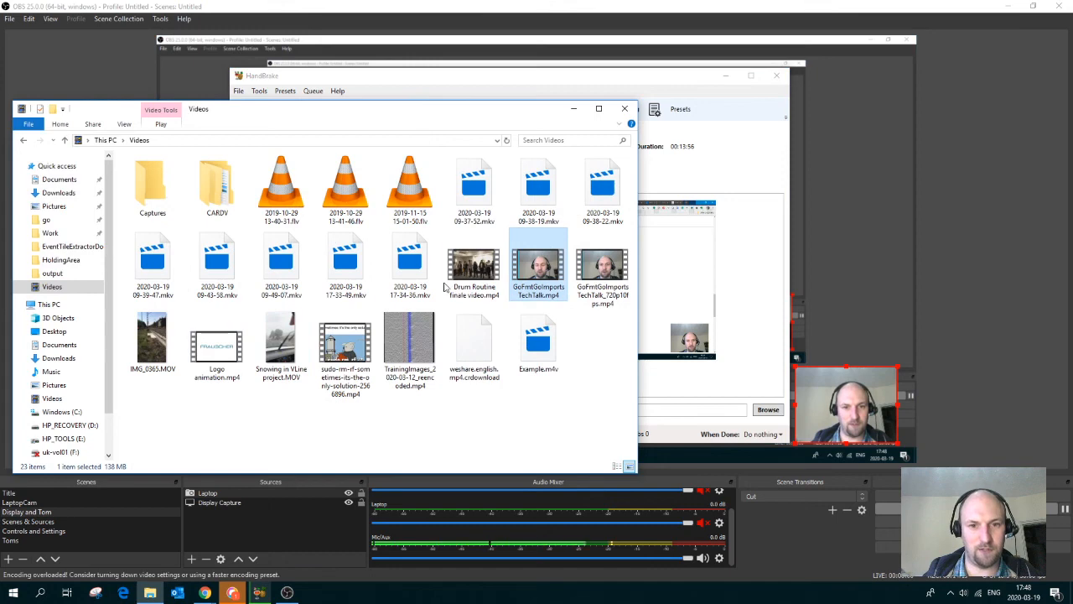
- Select GoFetGoImportsTechTalk_720p10fps.mp4 in Videos to read its file size
left_click(603, 265)
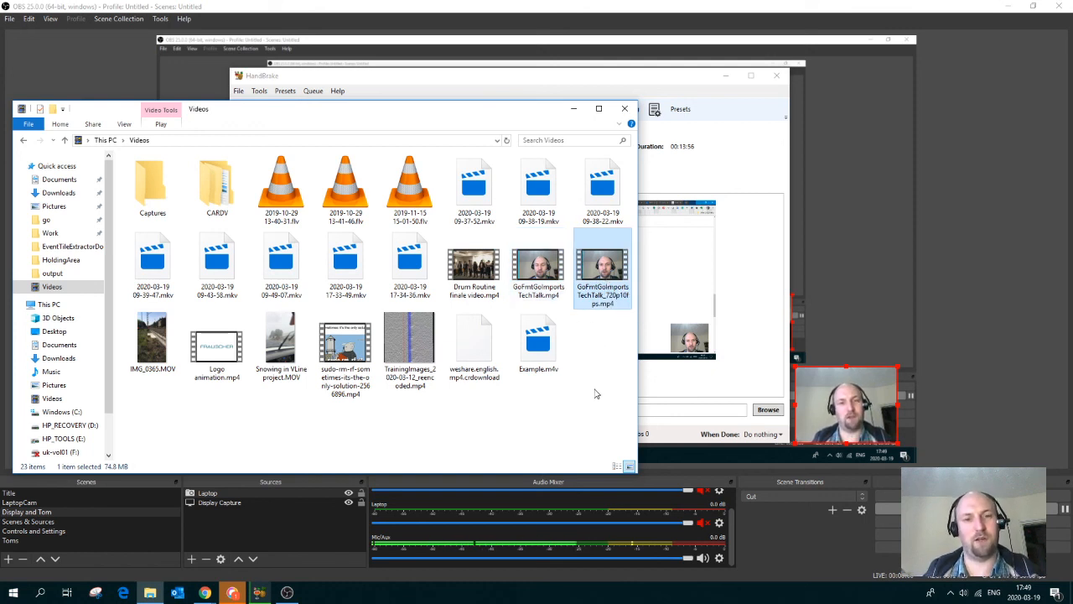
mouse_move(628, 383)
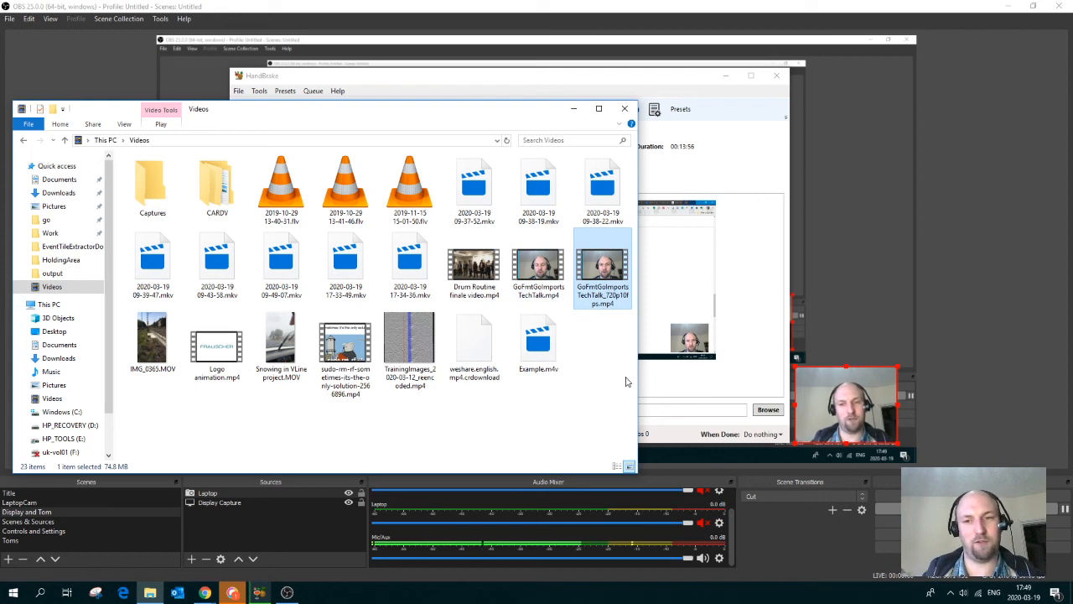
mouse_move(678, 365)
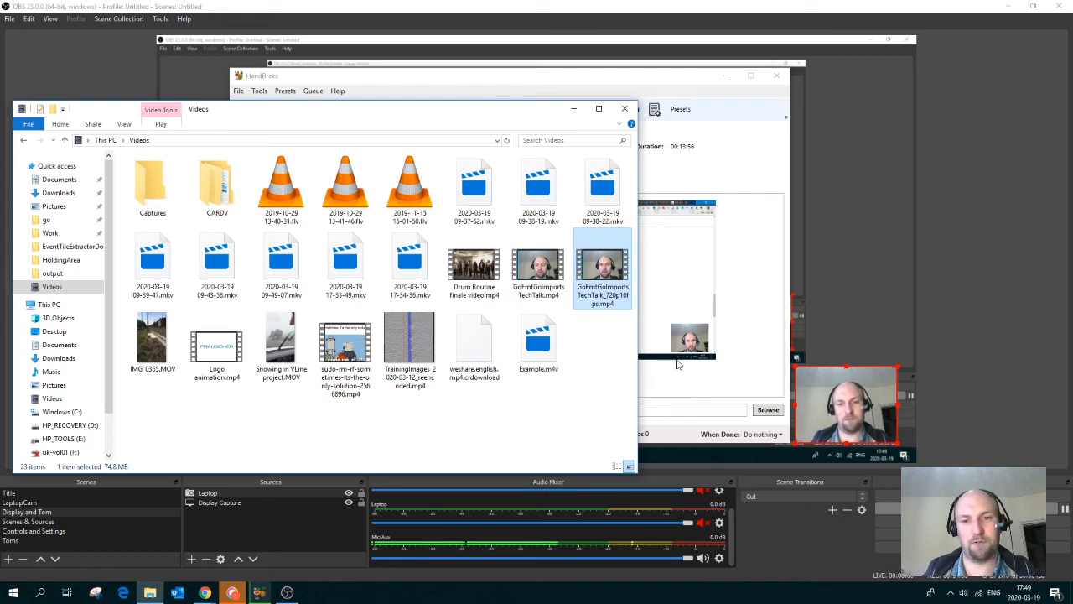